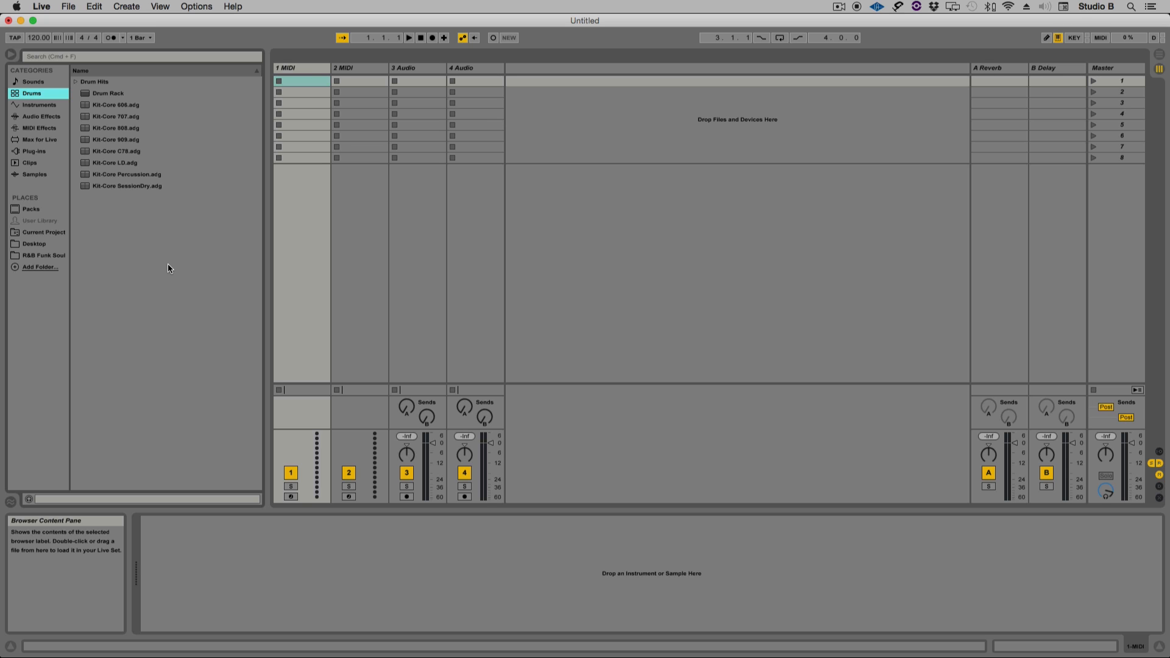
pyautogui.moveTo(43, 65)
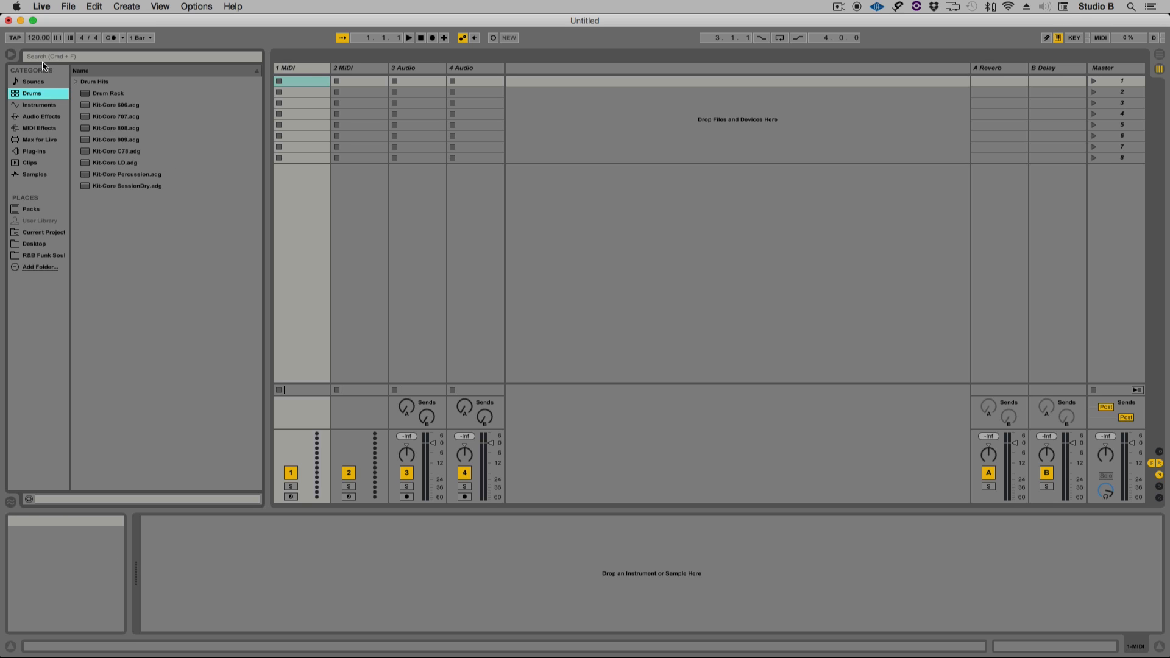
pyautogui.moveTo(39, 38)
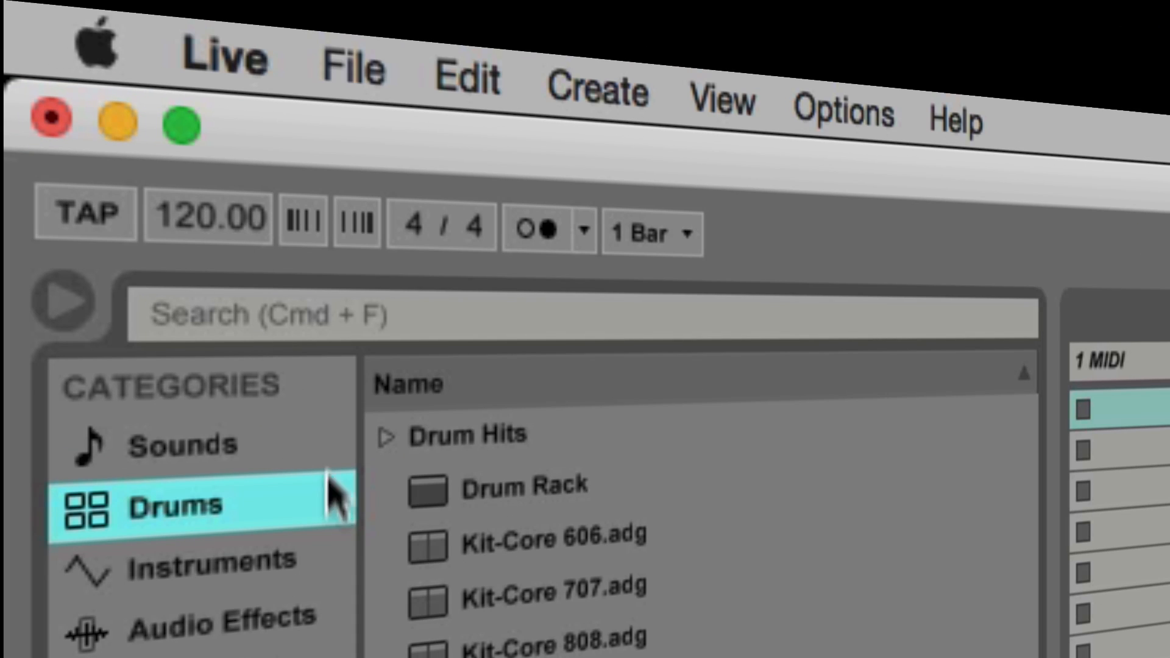
pyautogui.moveTo(404, 601)
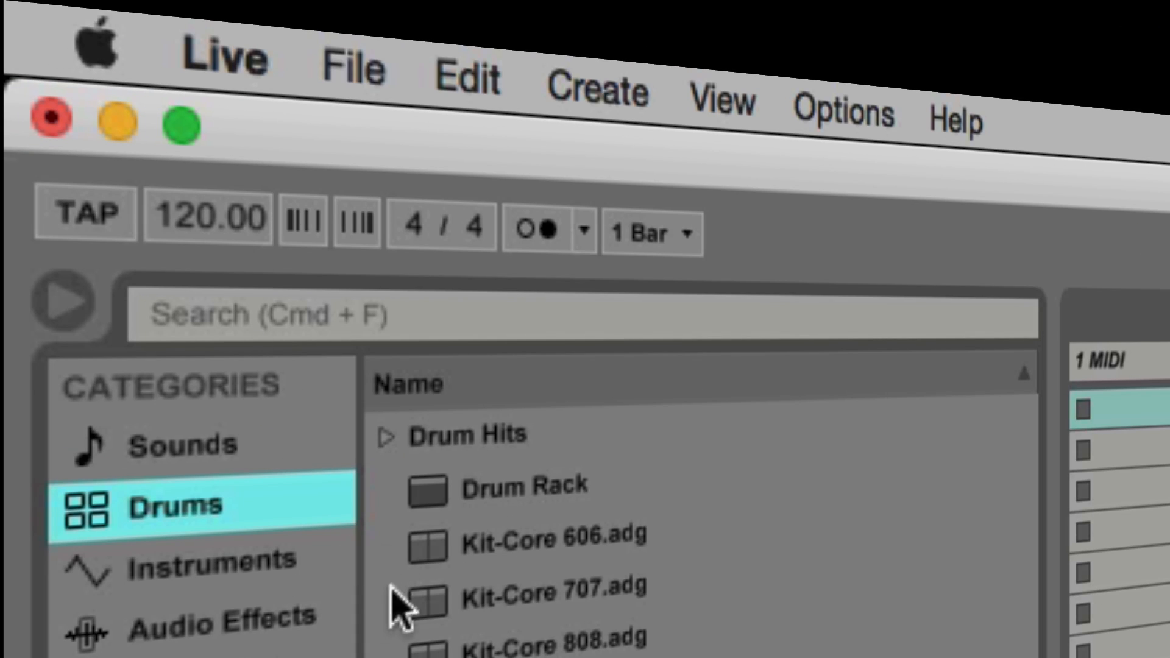
pyautogui.moveTo(948, 598)
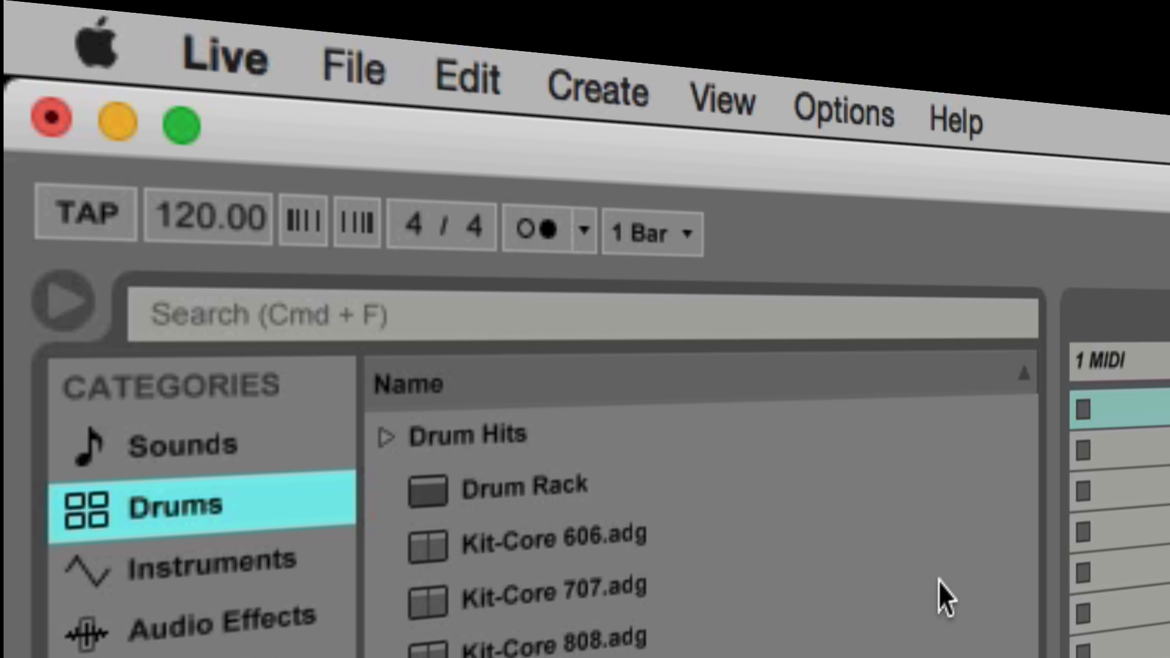
pyautogui.moveTo(984, 480)
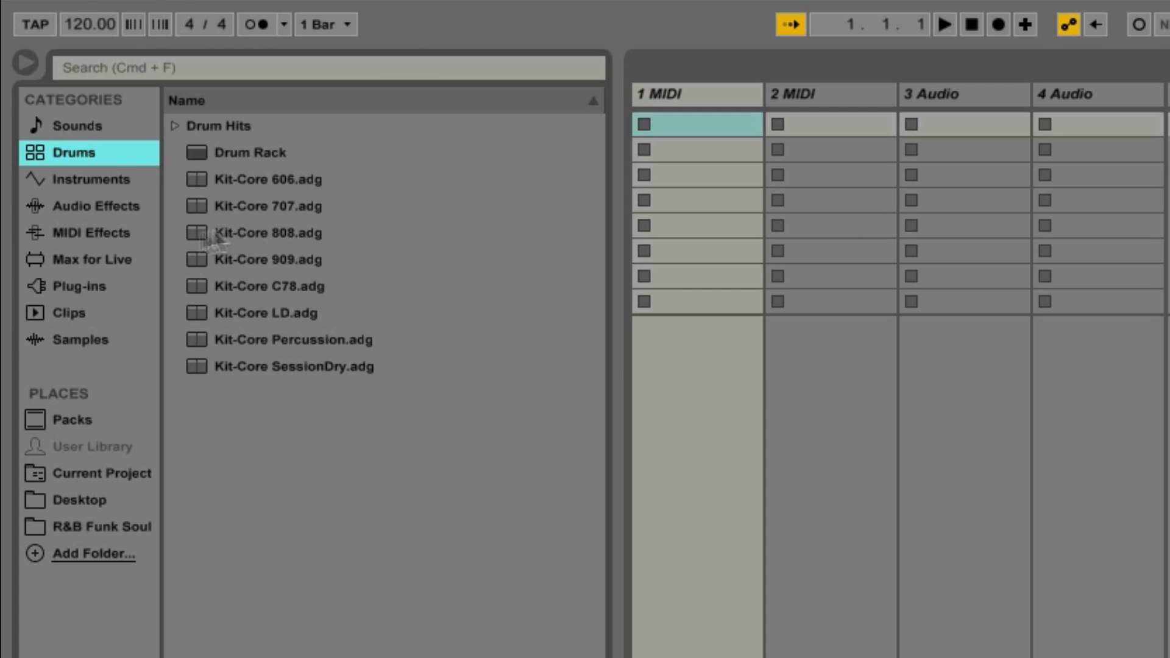
pyautogui.moveTo(114, 225)
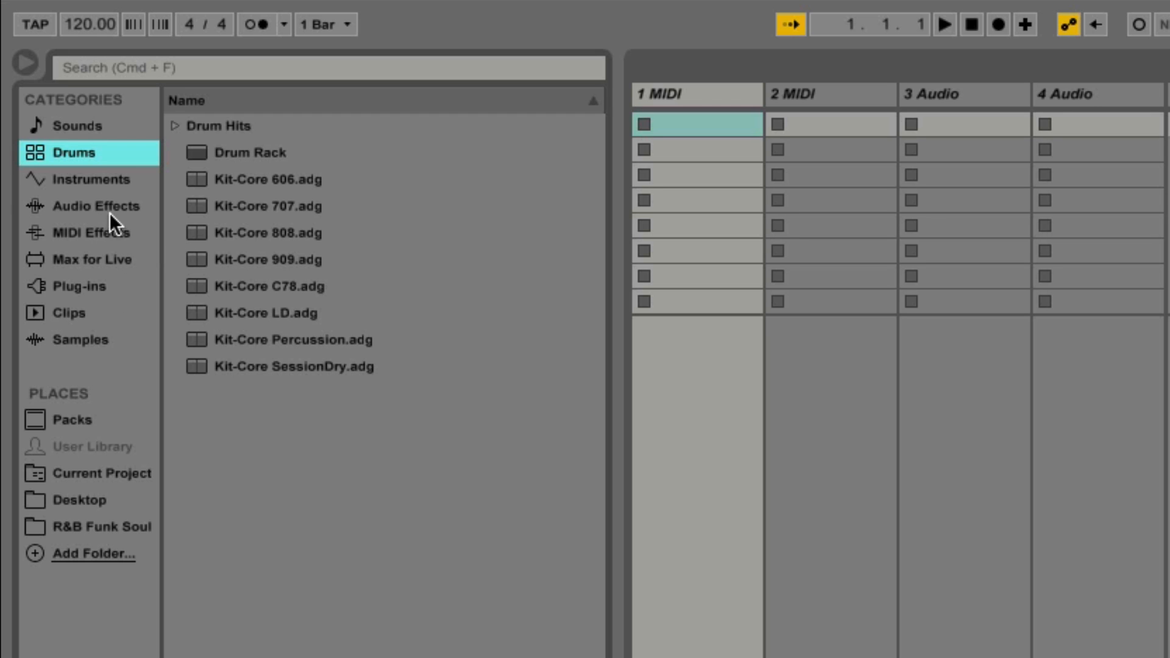
# Step: Show Plug-ins in the browser and select MPC under Audio Units > Akai Professional
pyautogui.click(79, 286)
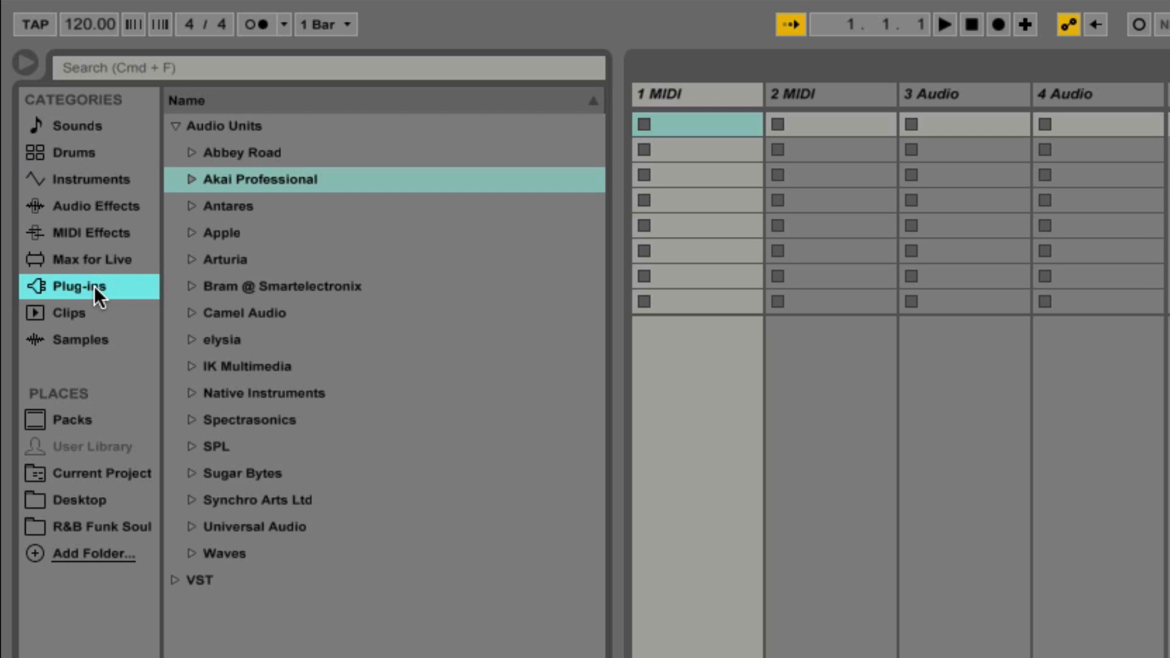
pyautogui.moveTo(201, 193)
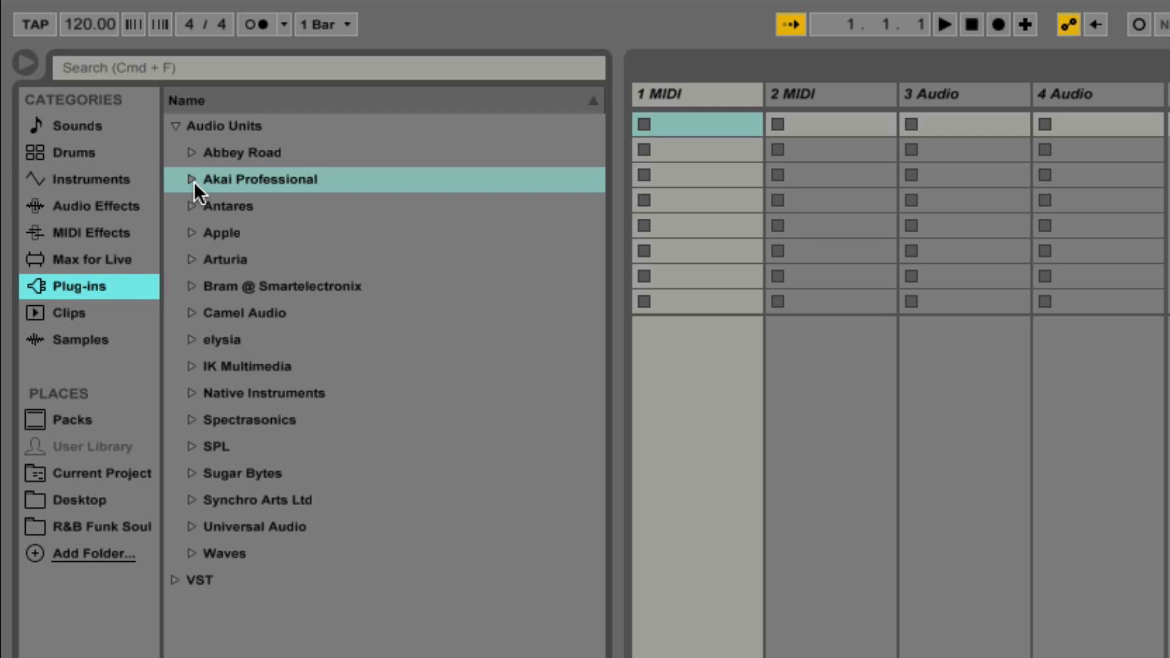
pyautogui.click(181, 126)
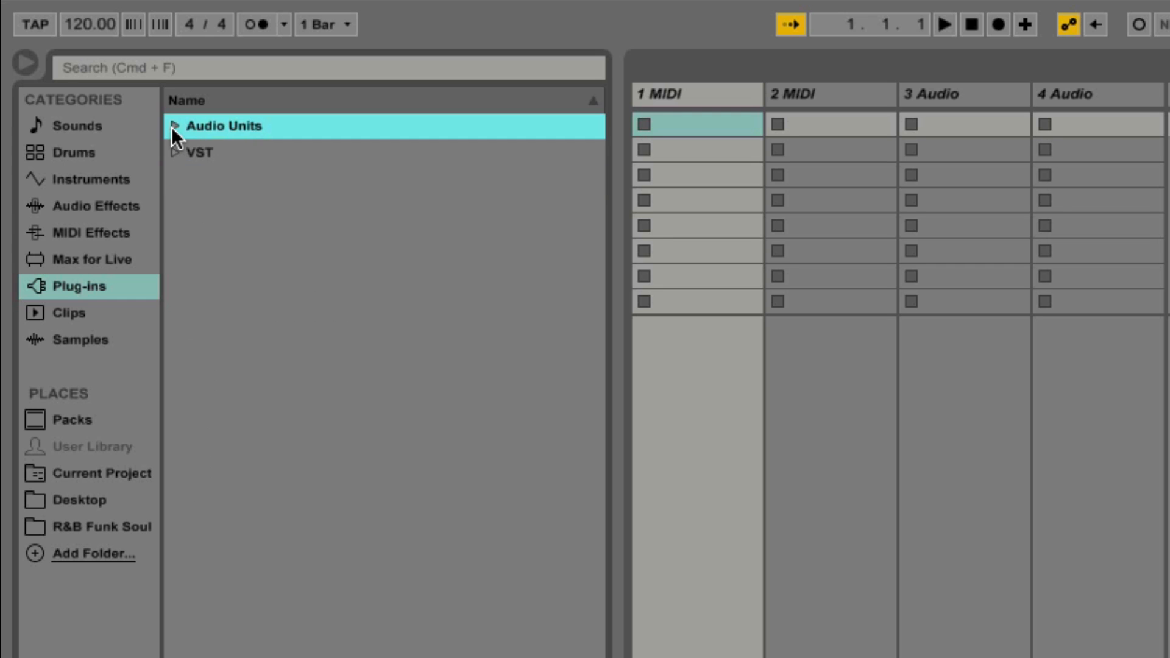
pyautogui.click(175, 125)
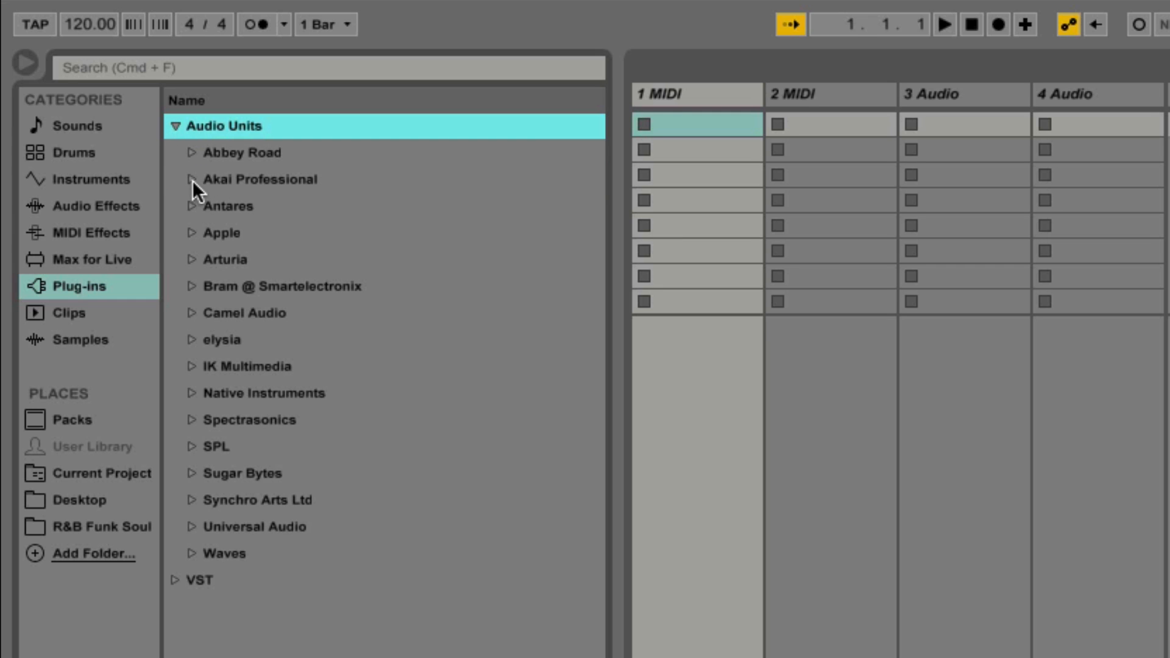
pyautogui.click(193, 179)
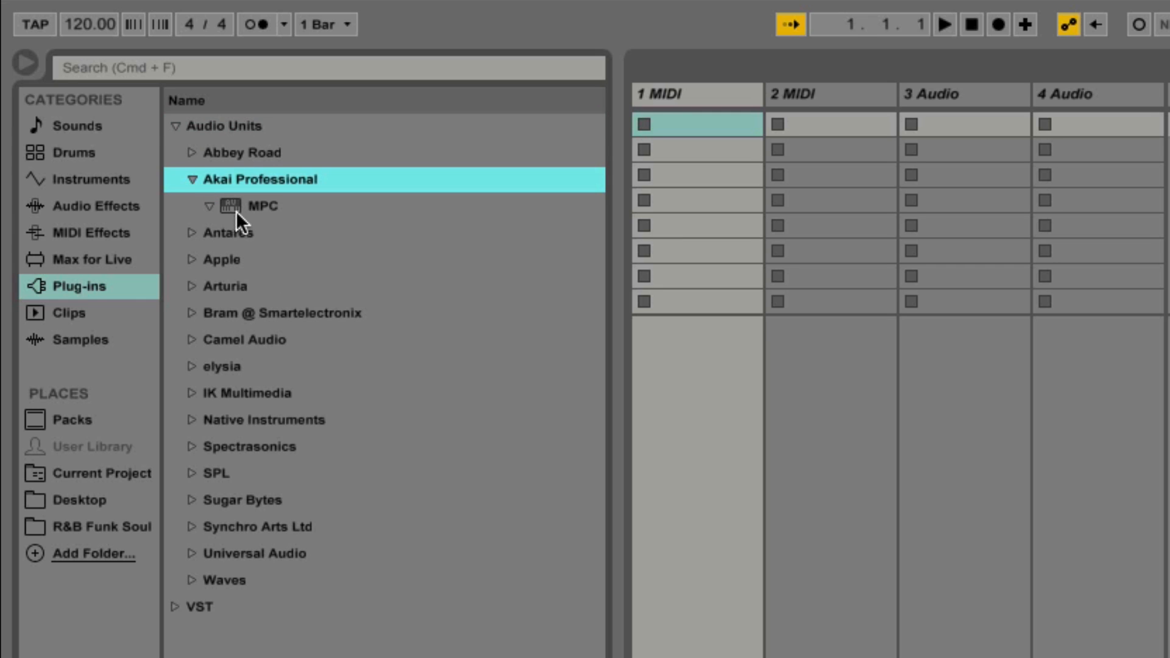
pyautogui.moveTo(616, 165)
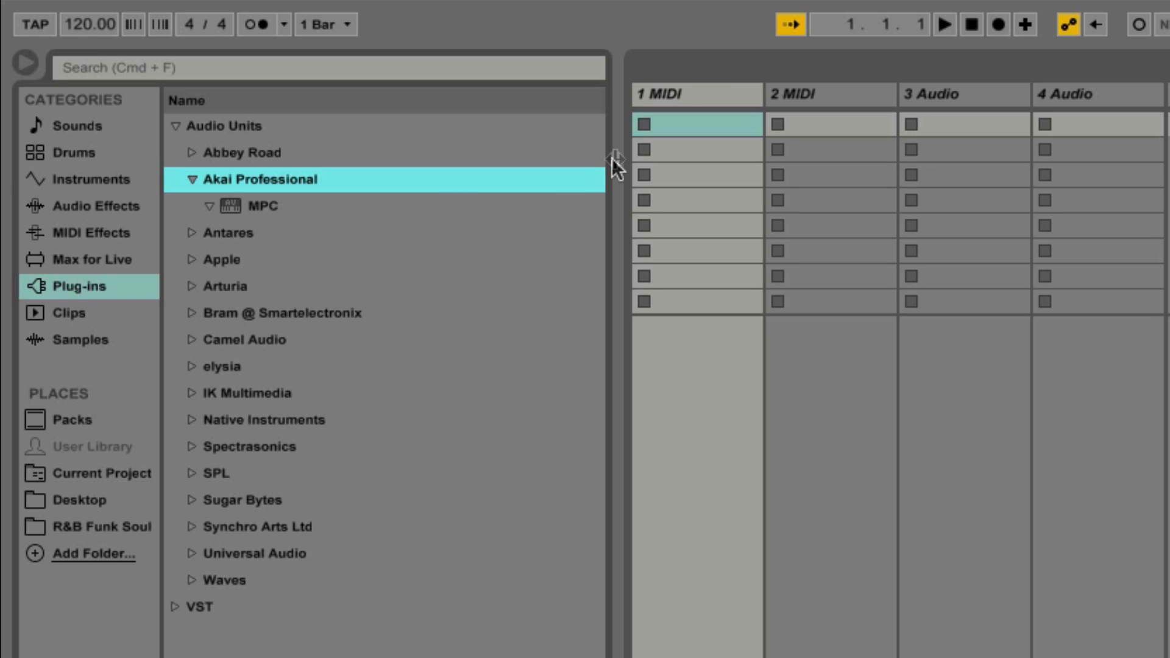
pyautogui.moveTo(851, 121)
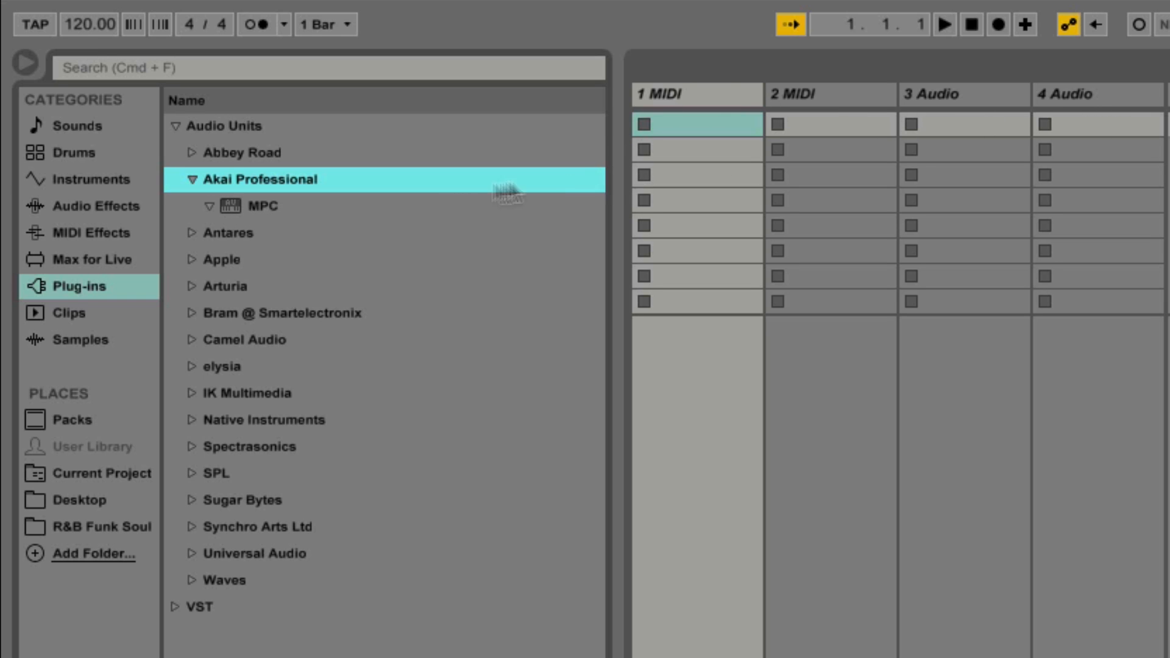
pyautogui.click(262, 206)
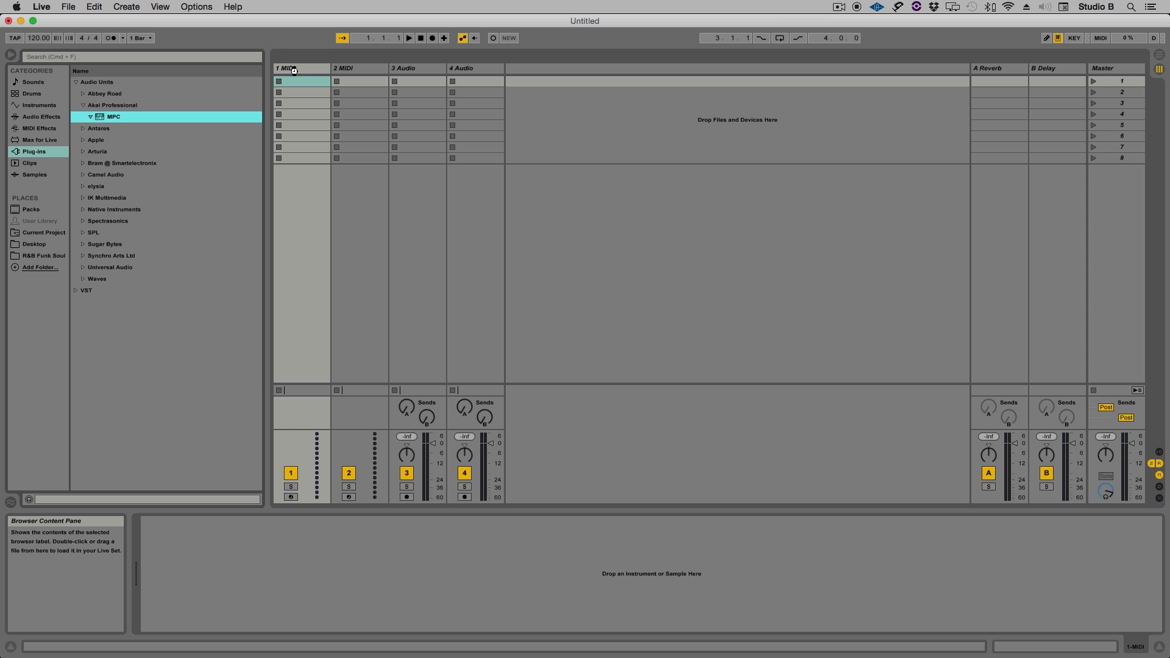
pyautogui.moveTo(293, 73)
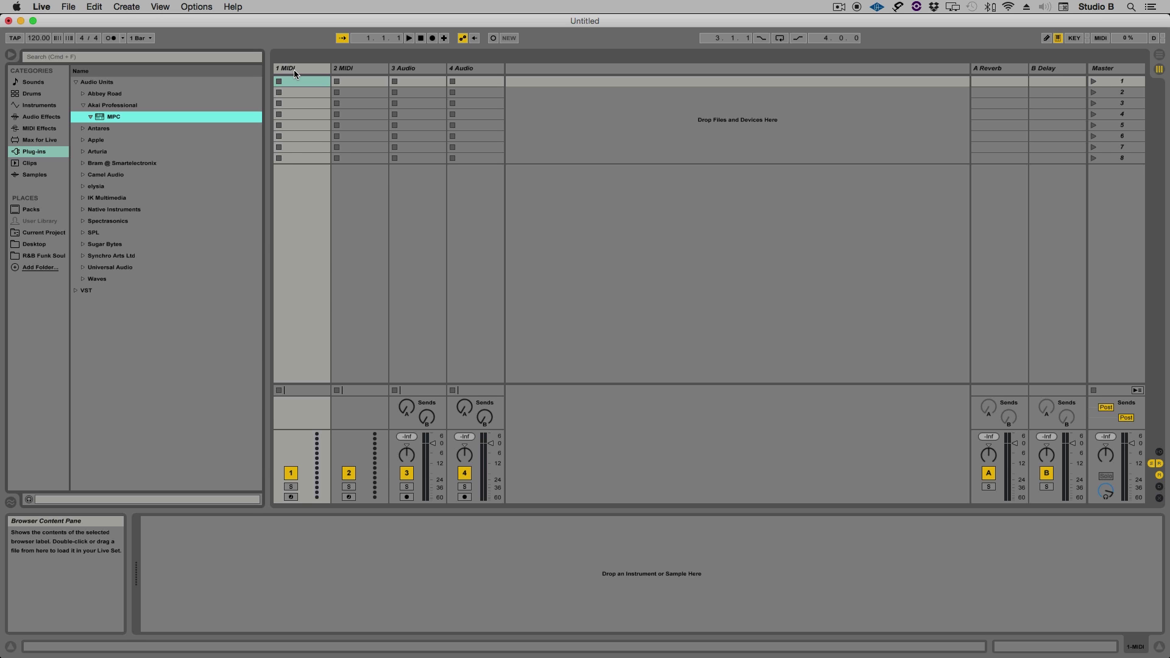
# Step: Load the MPC plug-in onto the first MIDI track, renaming it 1 MPC with its window open
pyautogui.doubleClick(112, 117)
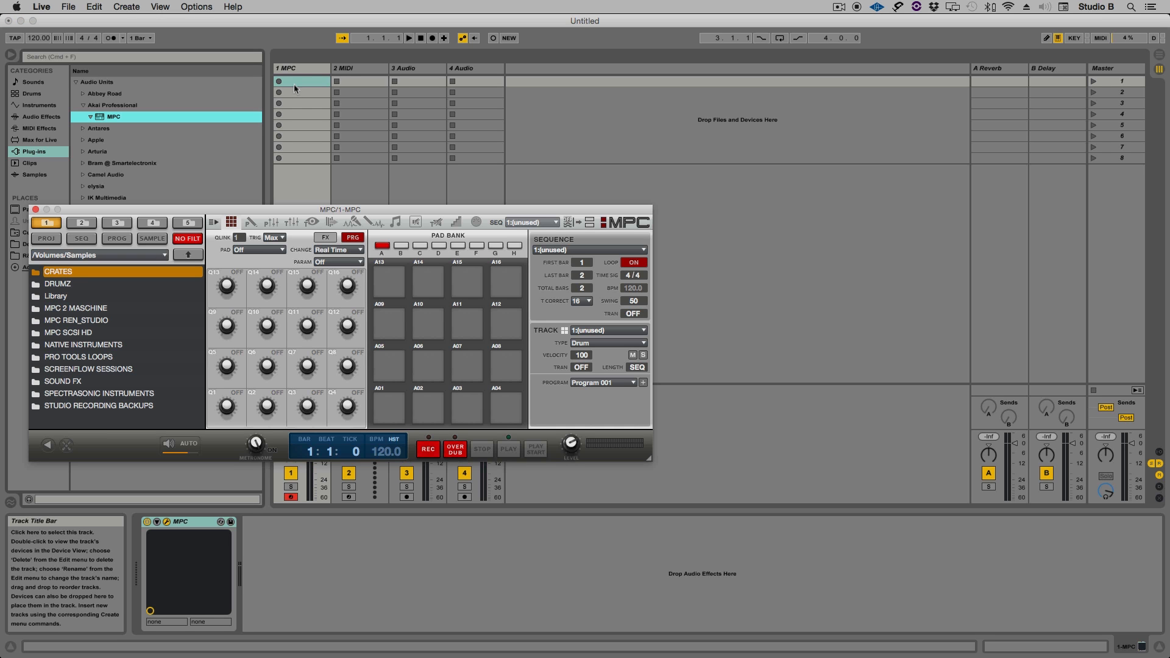
pyautogui.moveTo(288, 145)
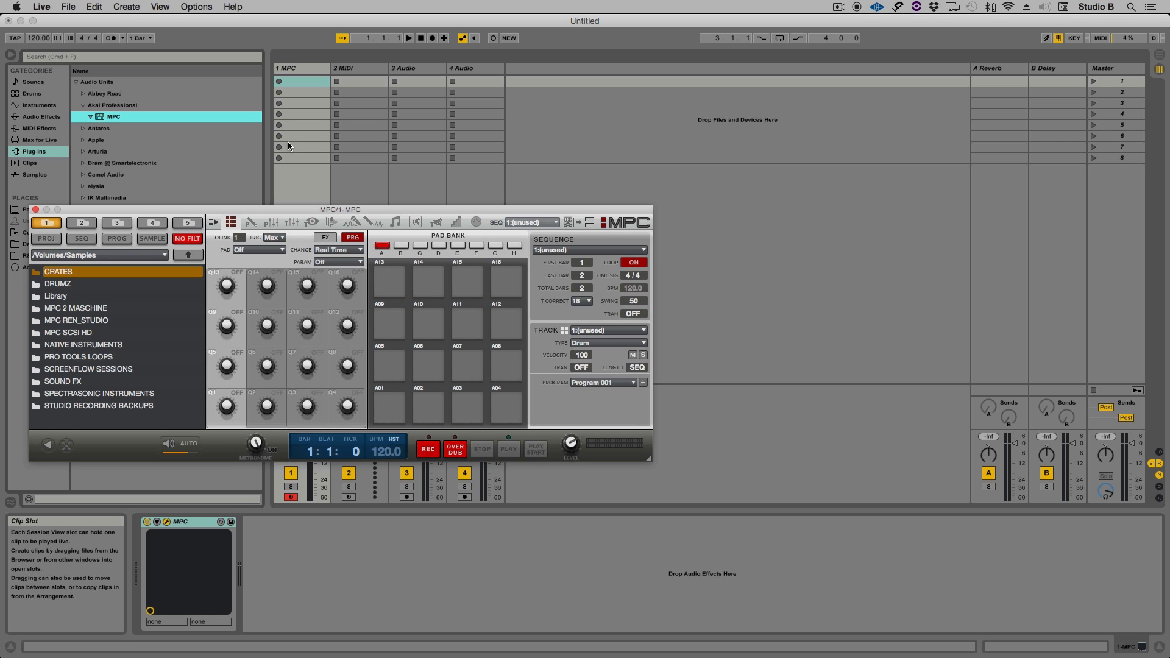
pyautogui.moveTo(278, 198)
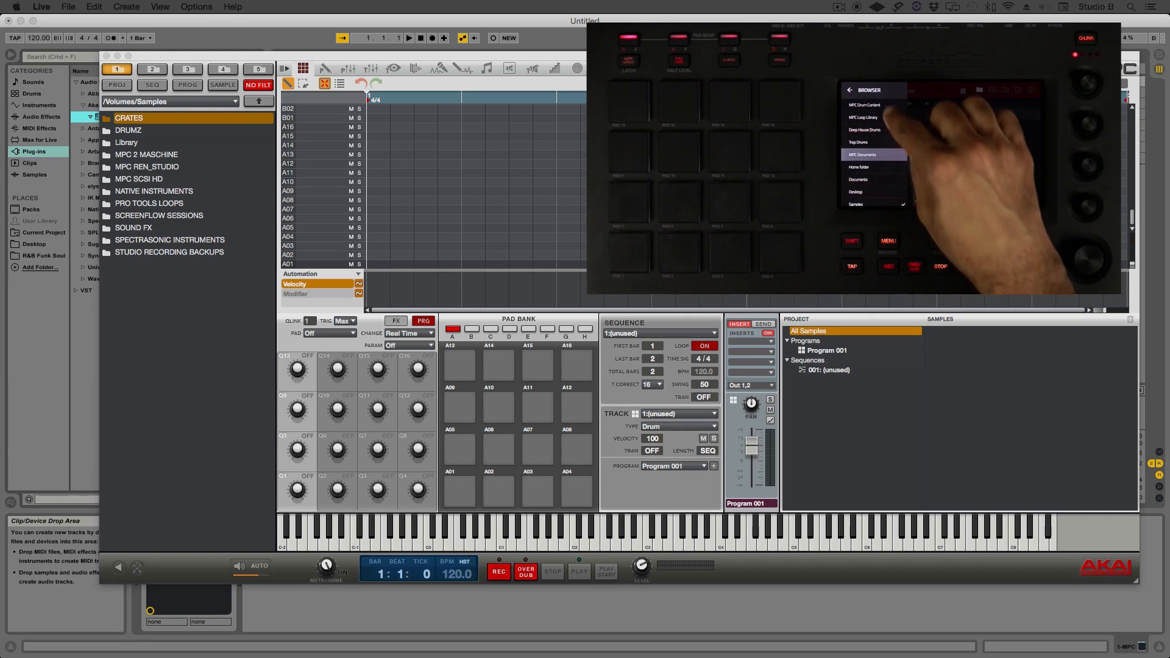
# Step: Load Clubish.xpm from the Drum Kits folder as the Track 01 program
pyautogui.click(864, 105)
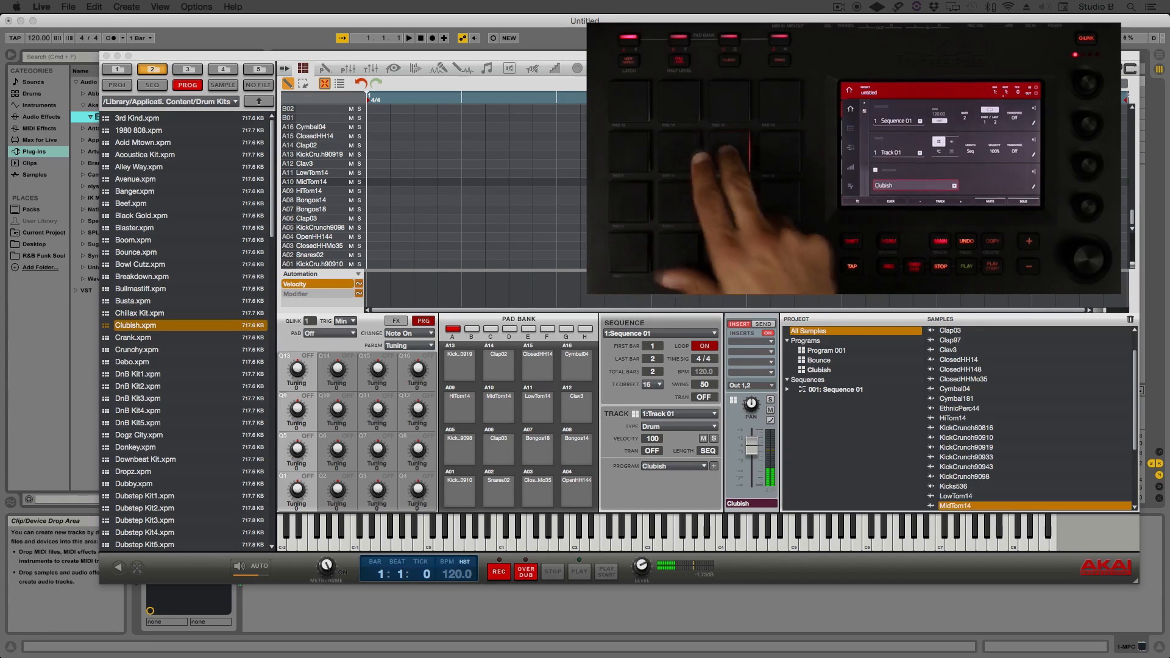
pyautogui.scroll(-3)
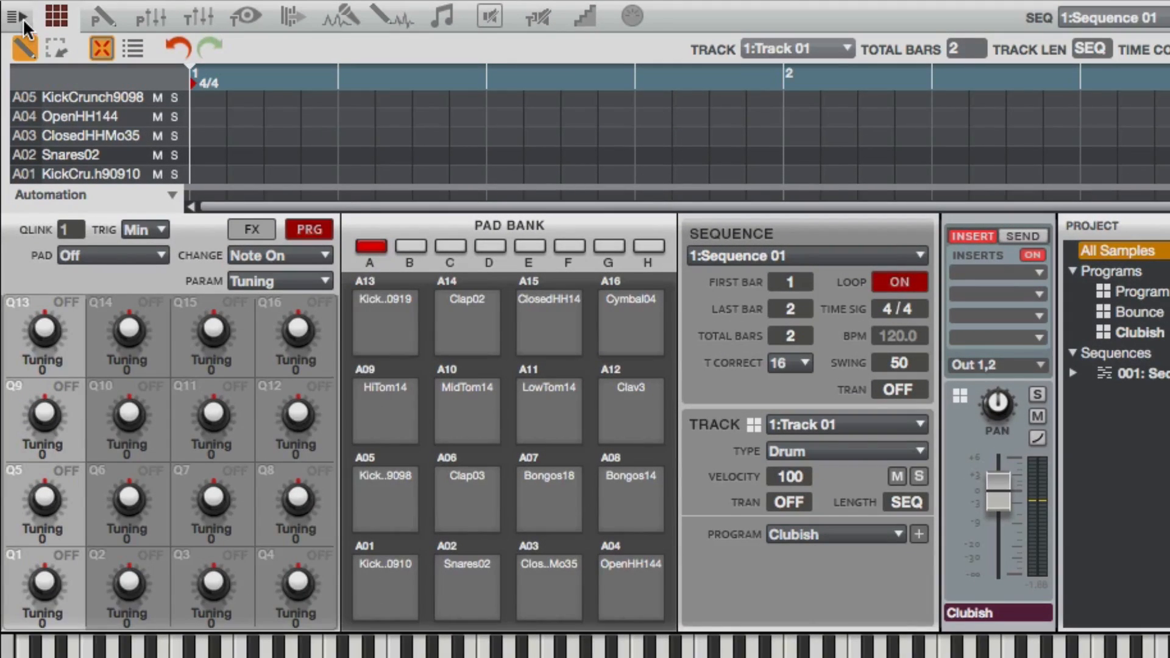
# Step: In MPC Hardware preferences, route Record/Overdub to the MPC Plugin instead of the host DAW
pyautogui.click(15, 16)
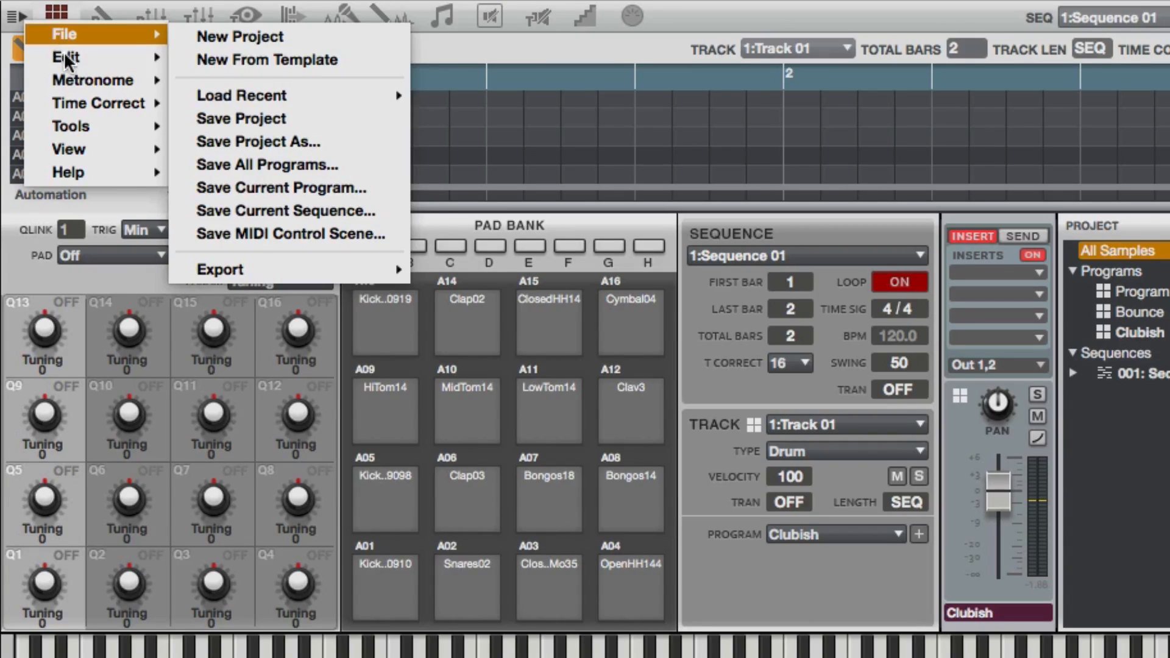
pyautogui.click(66, 57)
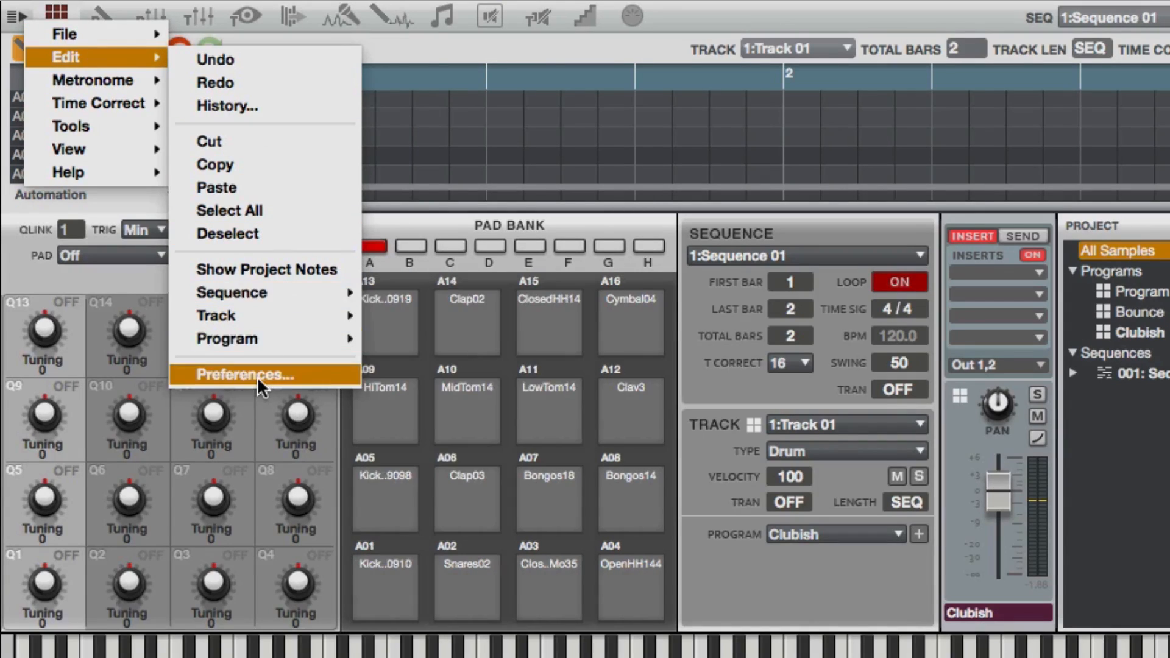
pyautogui.click(243, 374)
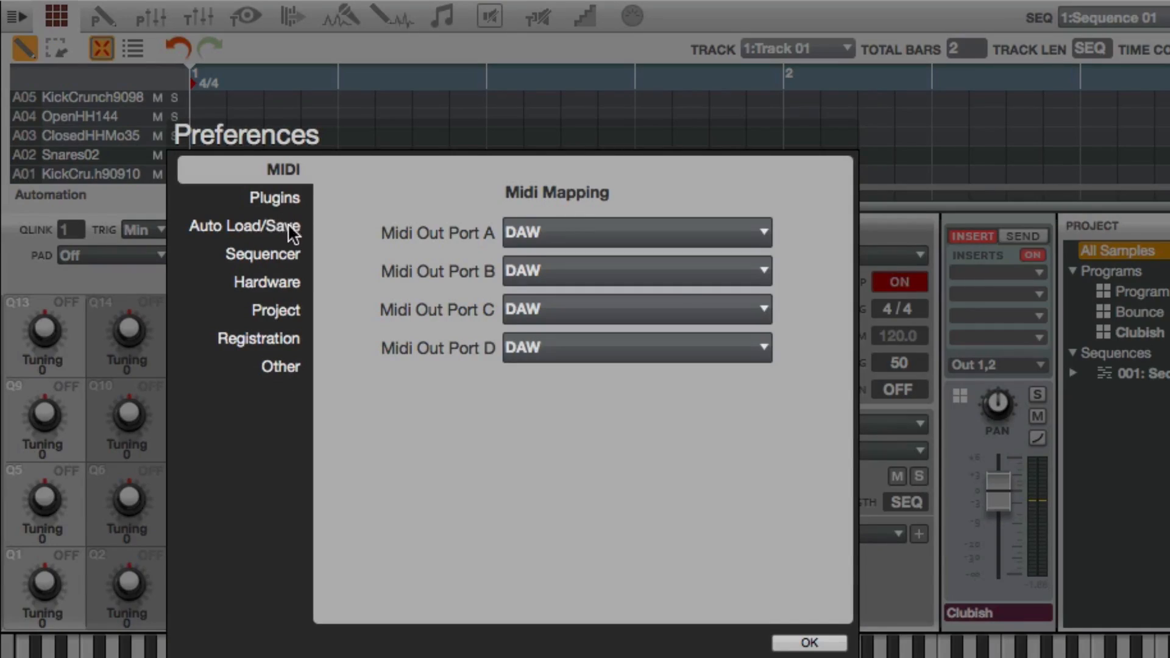
pyautogui.click(266, 281)
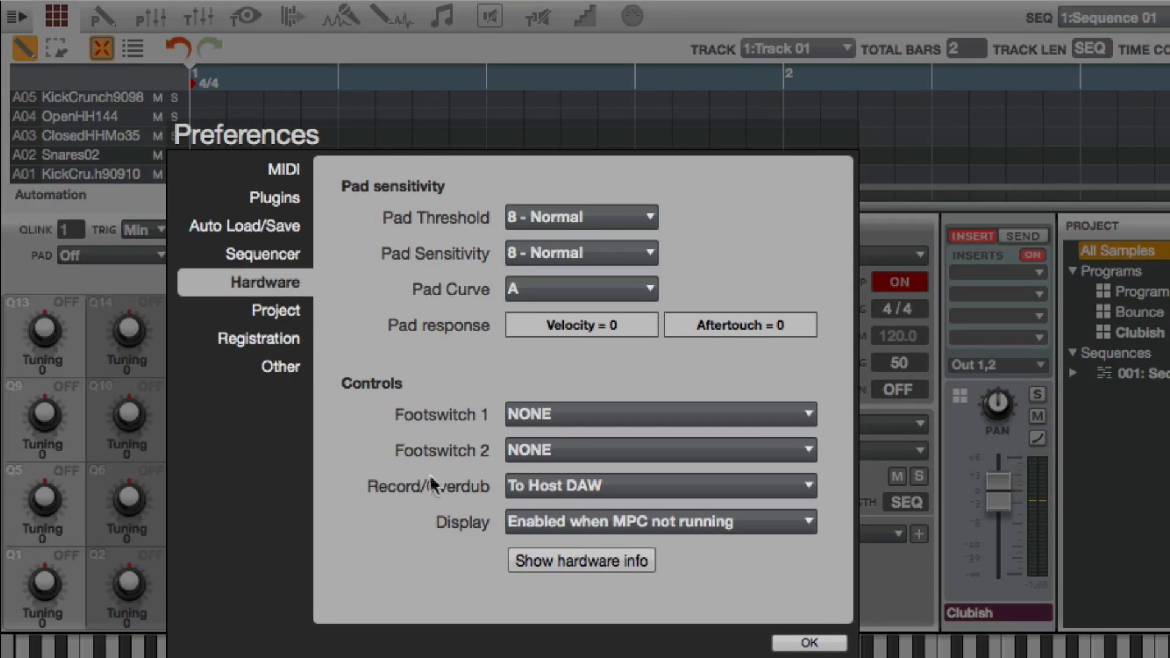
pyautogui.moveTo(444, 504)
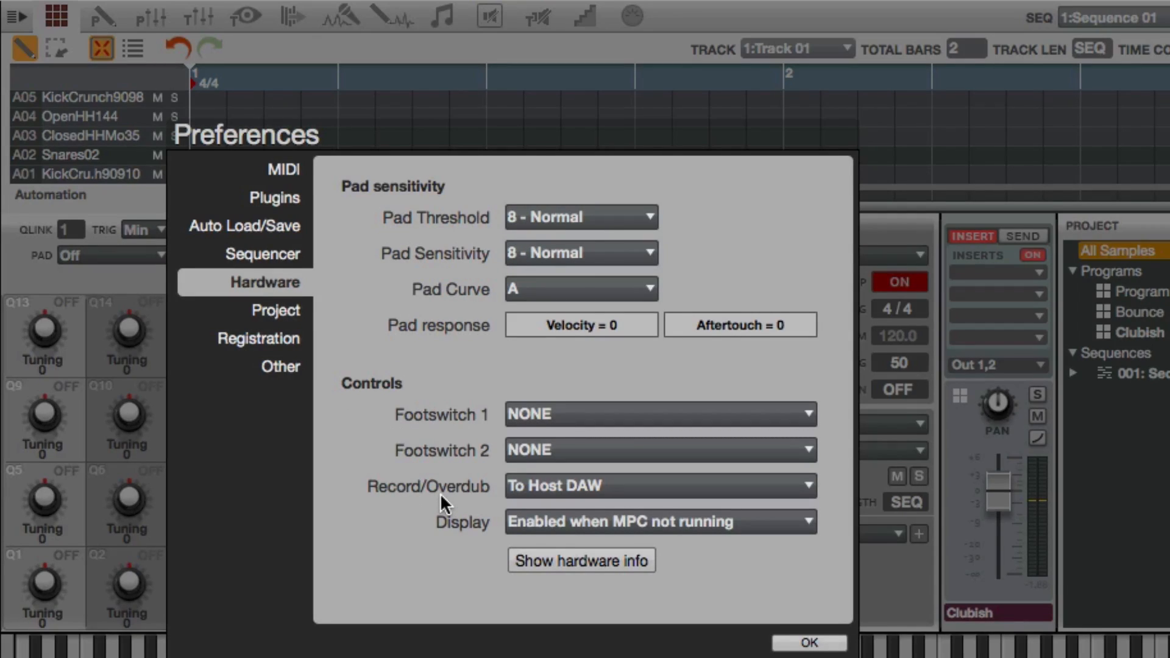
pyautogui.moveTo(510, 500)
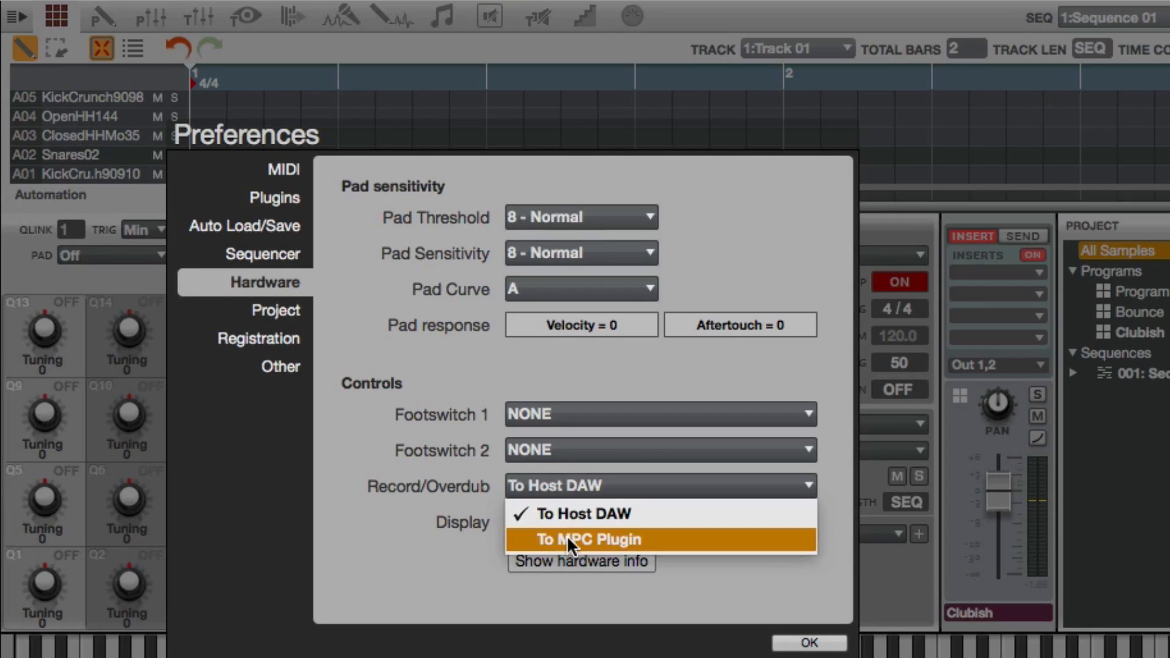
pyautogui.click(588, 540)
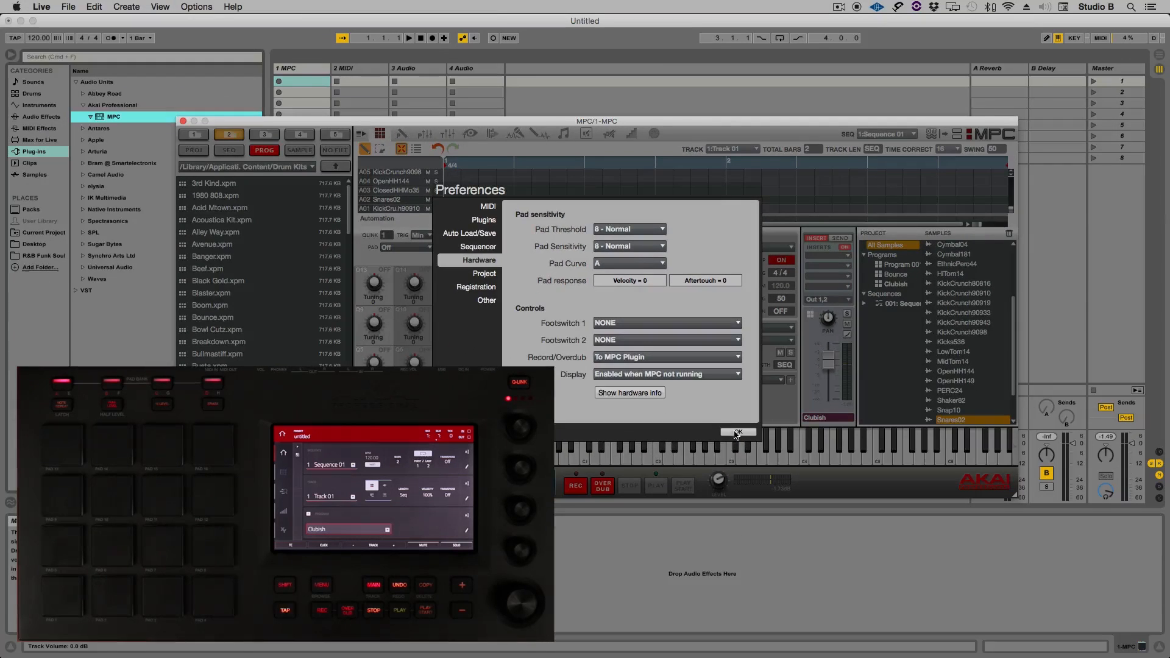
# Step: Confirm with OK to close the MPC Preferences window
pyautogui.click(737, 432)
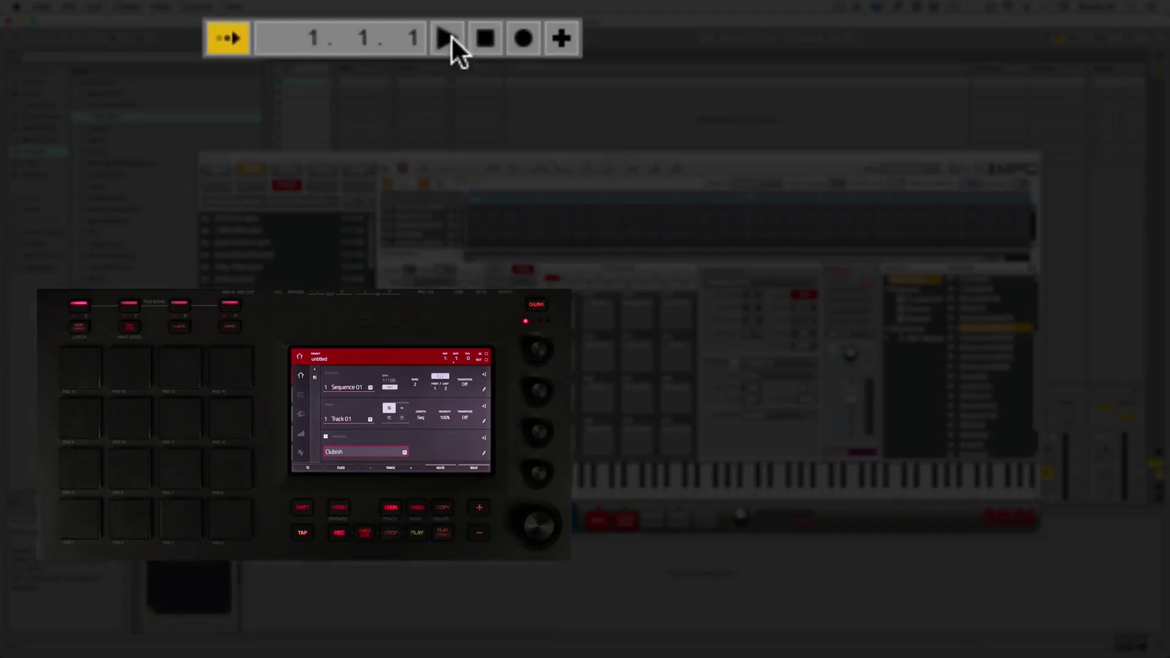
# Step: Run Live's transport to play the MPC drum sequence, then stop it
pyautogui.click(445, 38)
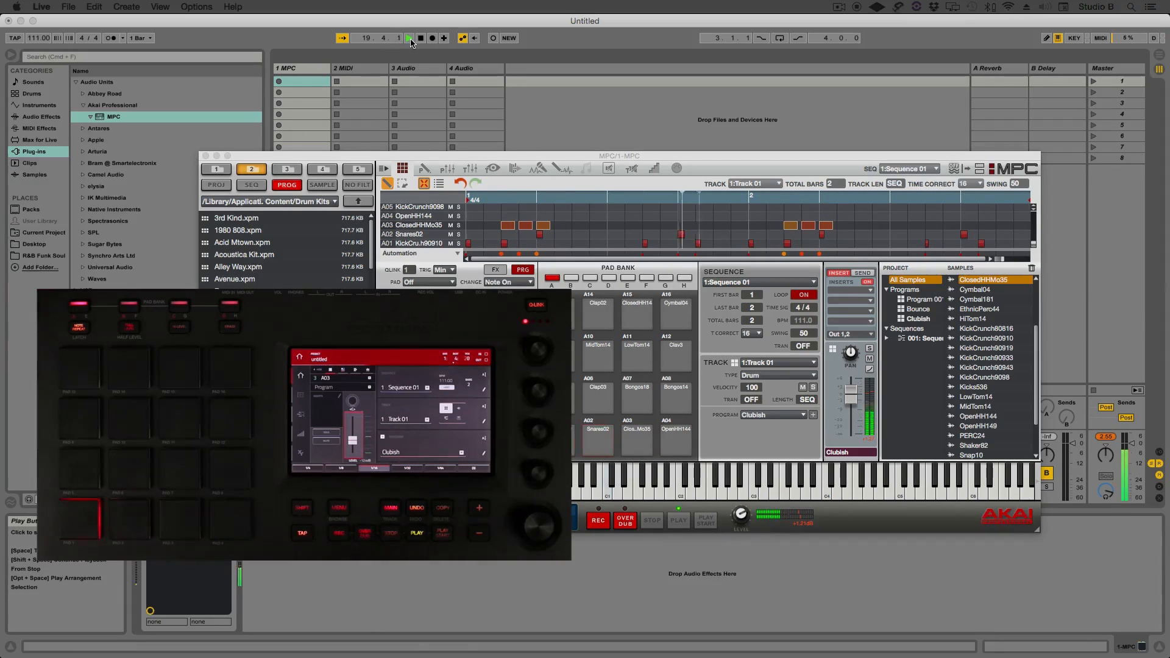
pyautogui.click(408, 38)
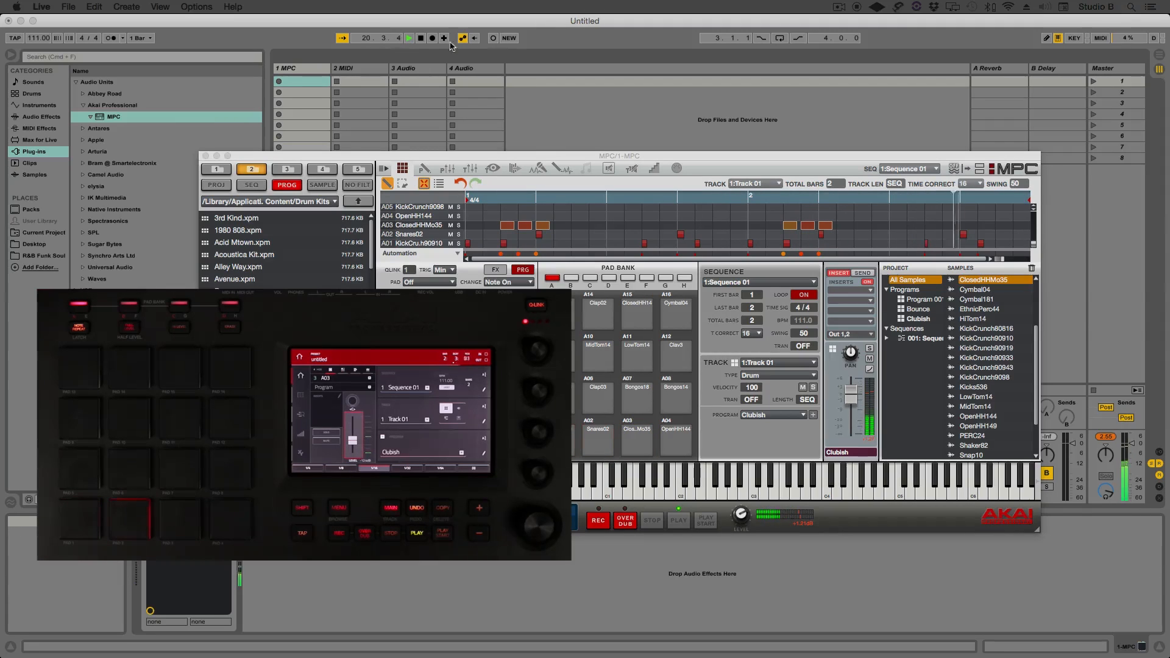
pyautogui.click(432, 38)
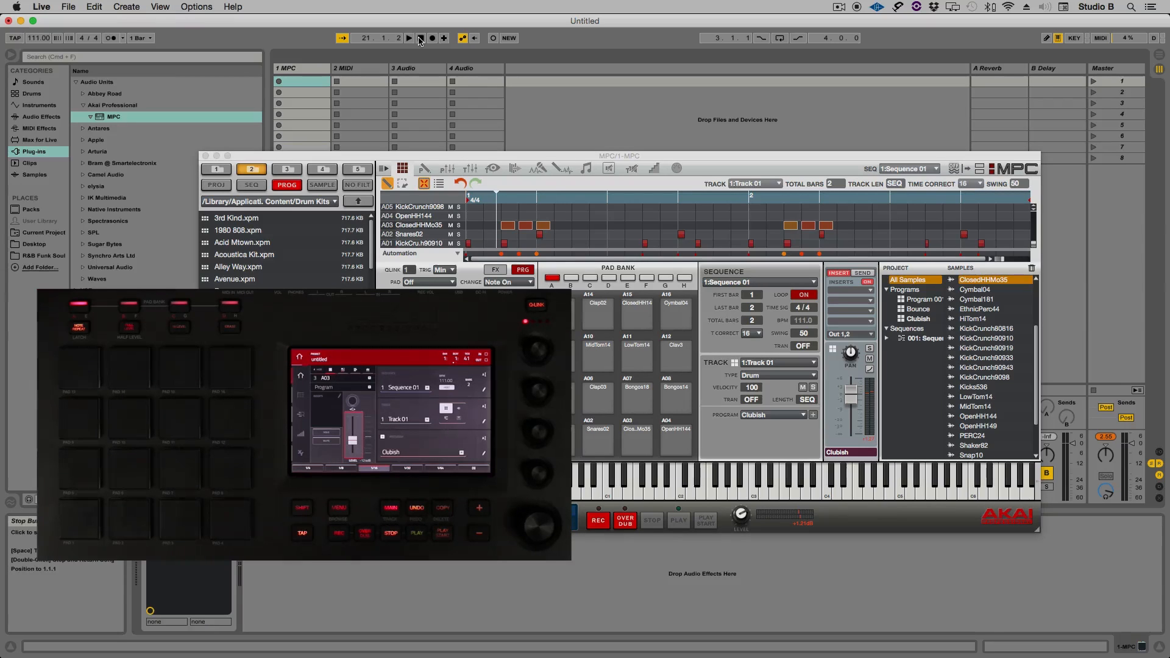
pyautogui.moveTo(286, 55)
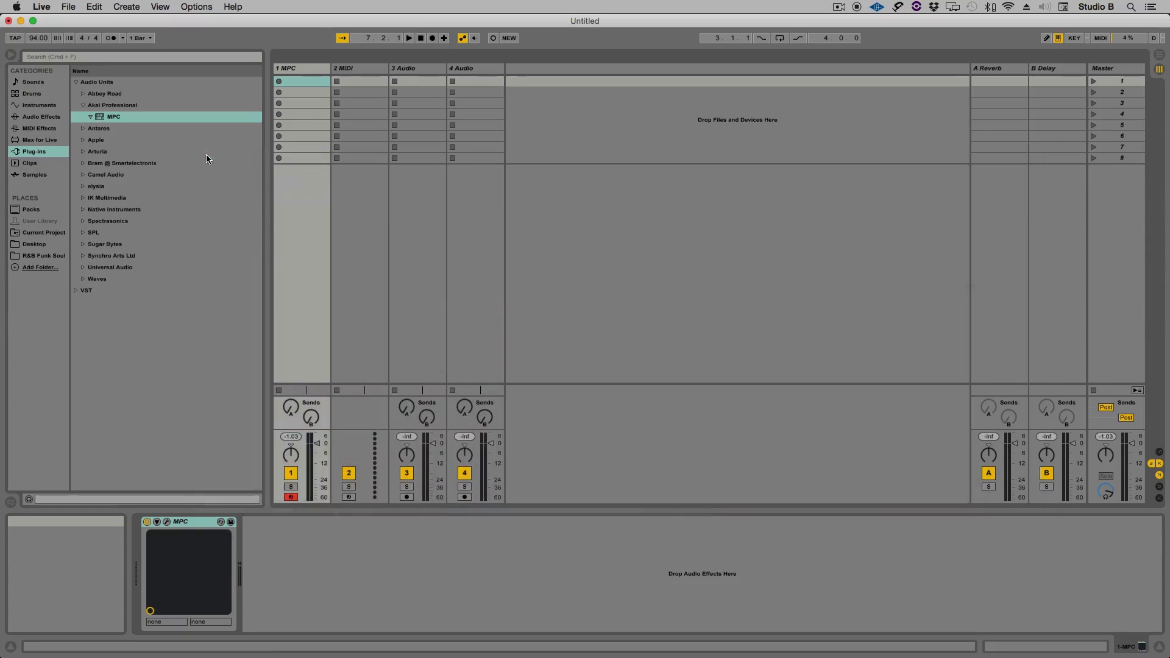
pyautogui.moveTo(317, 286)
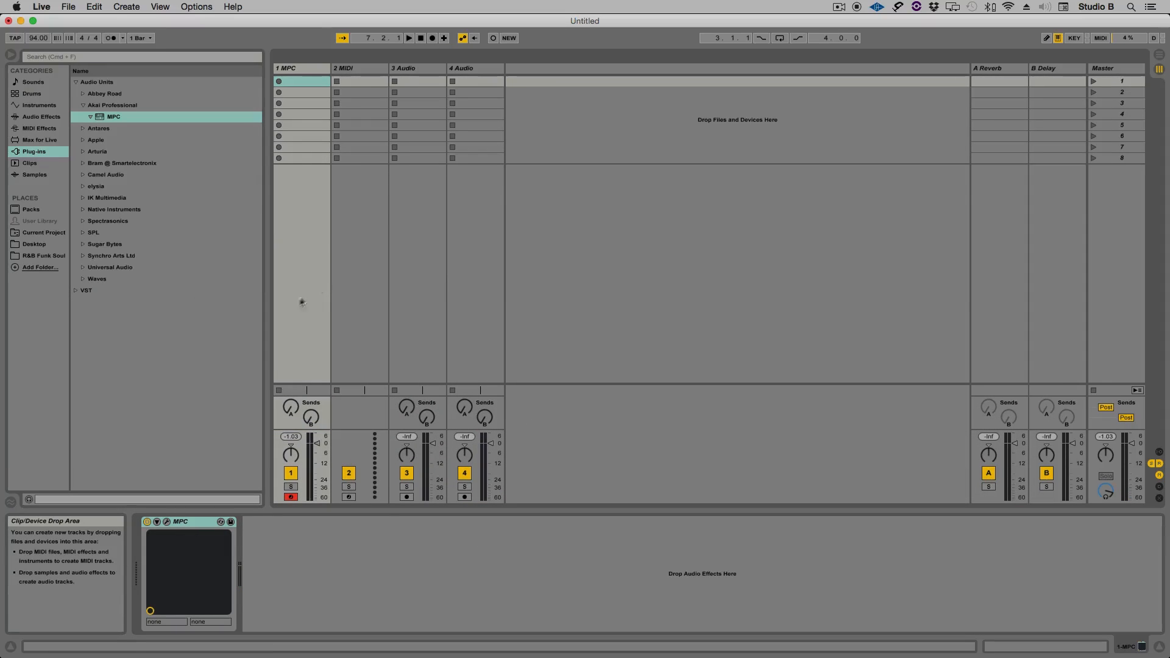
pyautogui.moveTo(275, 347)
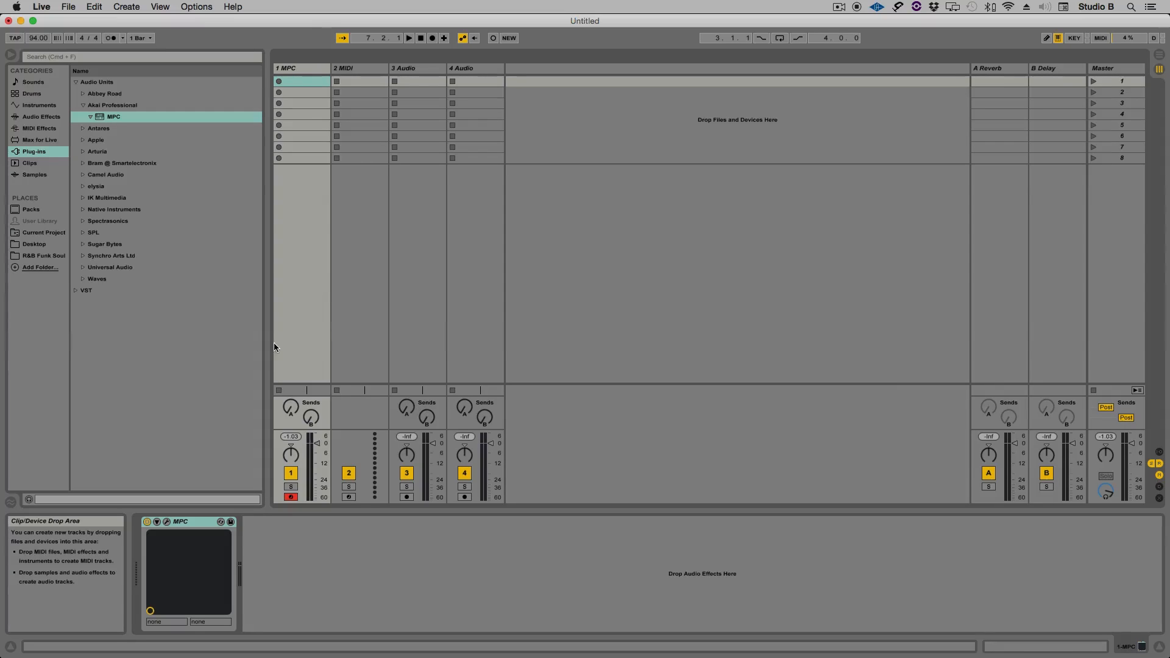
pyautogui.moveTo(437, 228)
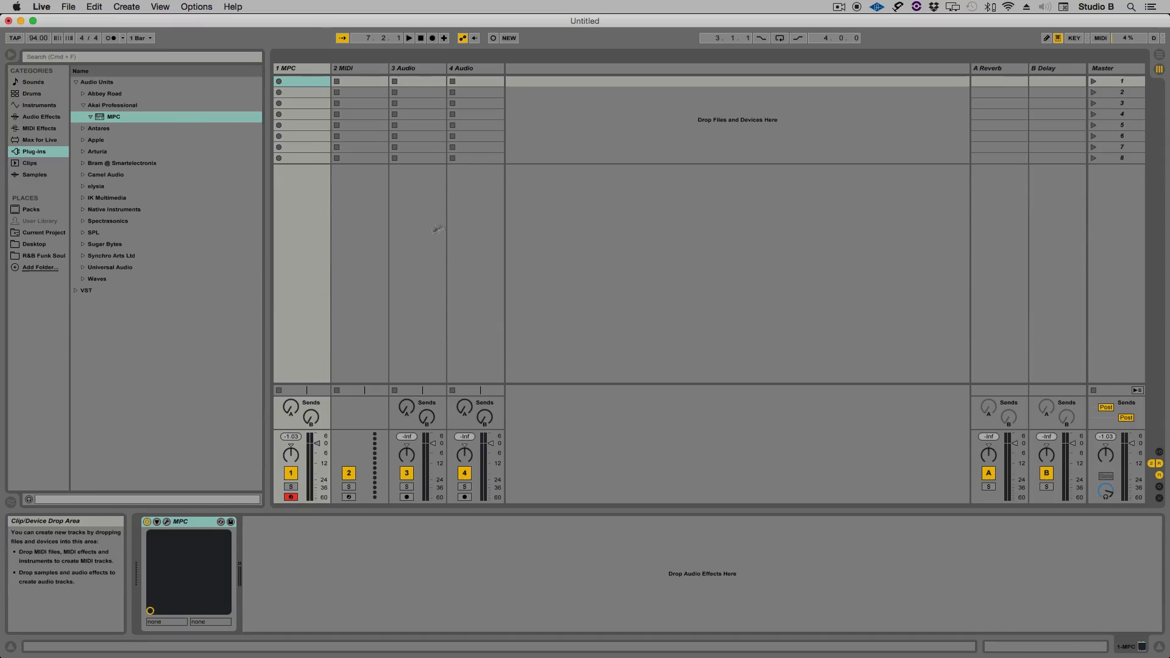
pyautogui.moveTo(411, 294)
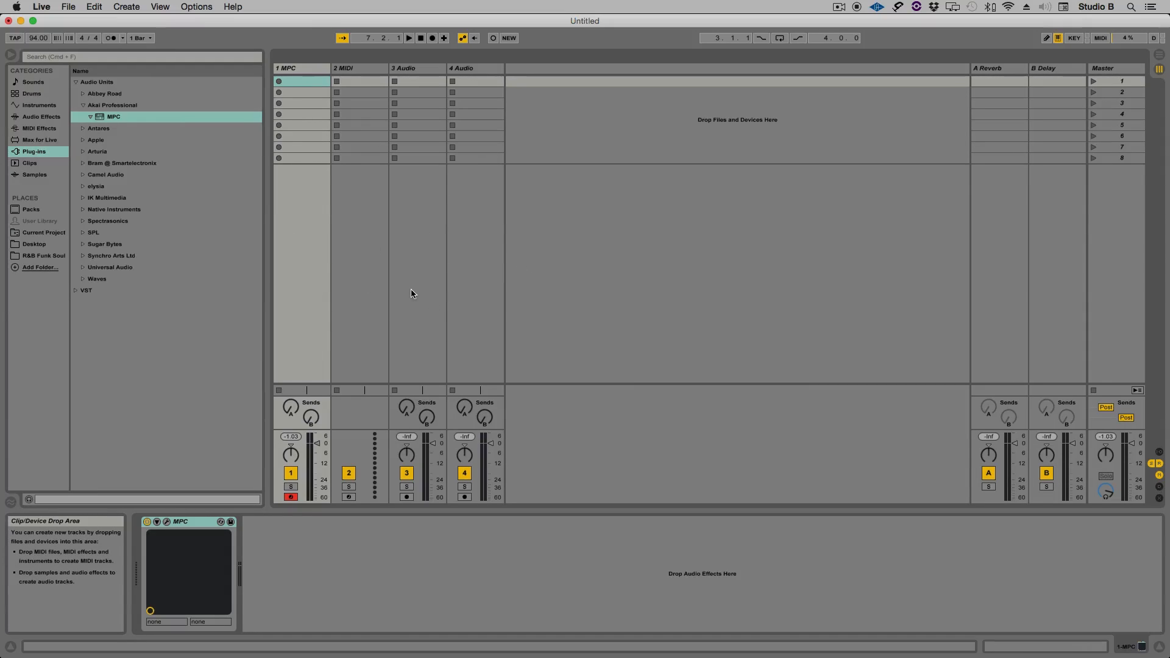
pyautogui.moveTo(467, 290)
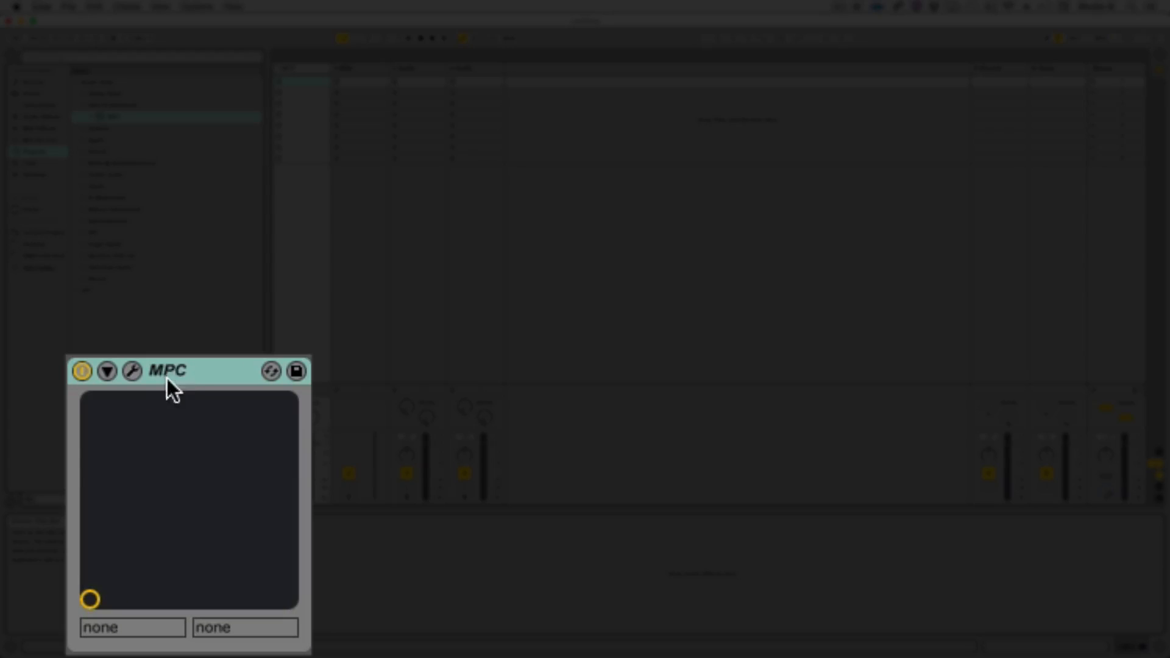
pyautogui.moveTo(376, 564)
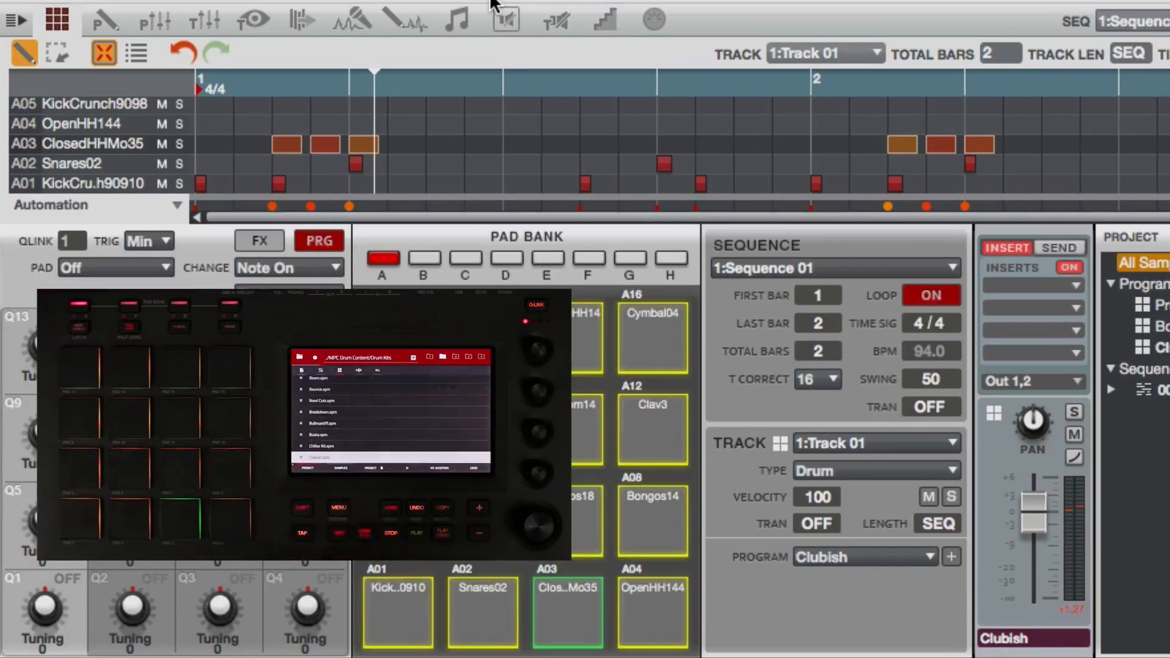
# Step: Load BWF.xpj from the PROJ browser, confirming the replace-memory warning
pyautogui.click(300, 356)
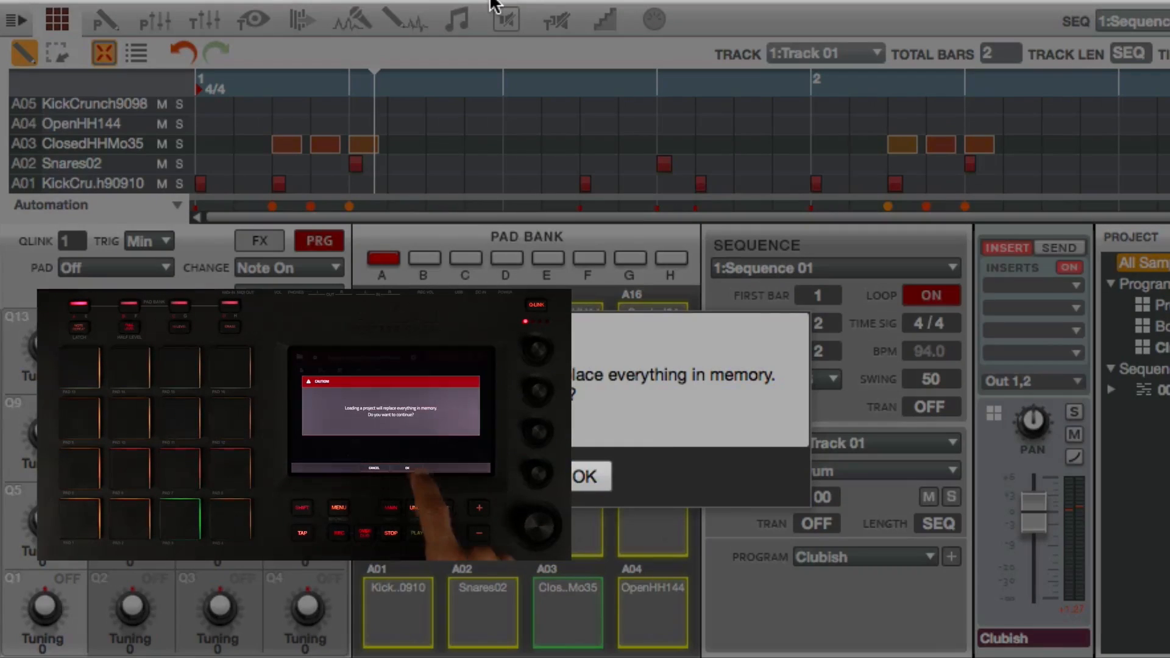
pyautogui.click(589, 477)
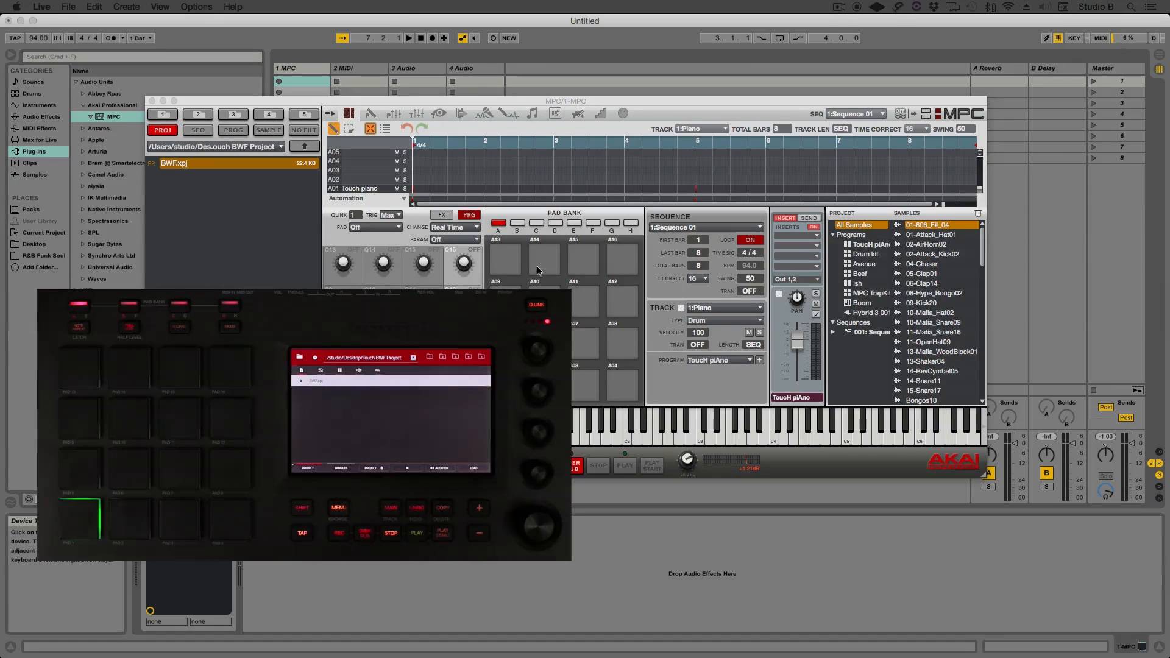
pyautogui.moveTo(532, 277)
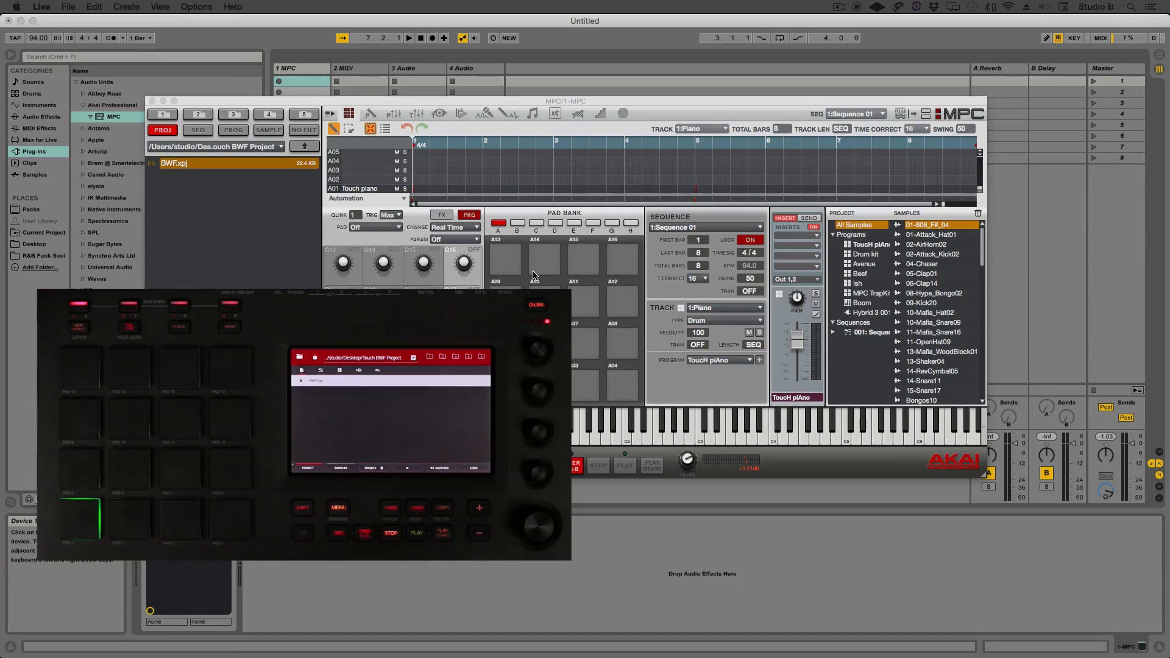
pyautogui.moveTo(36, 38)
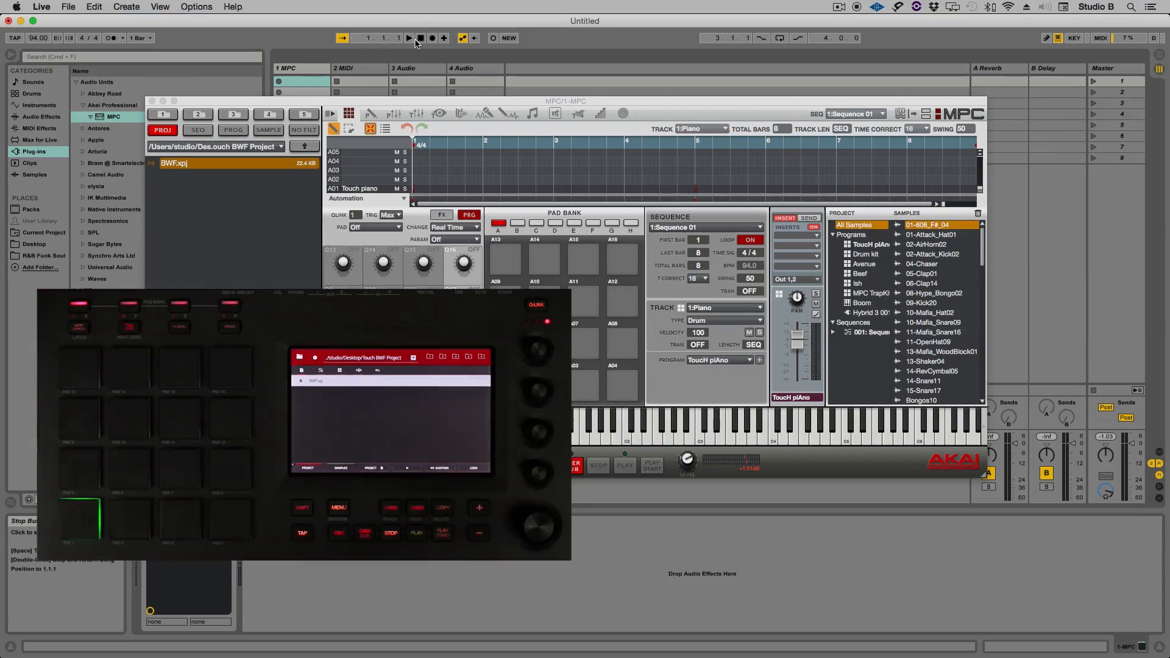
# Step: Audition the loaded BWF project from Live's transport, then stop playback
pyautogui.click(407, 38)
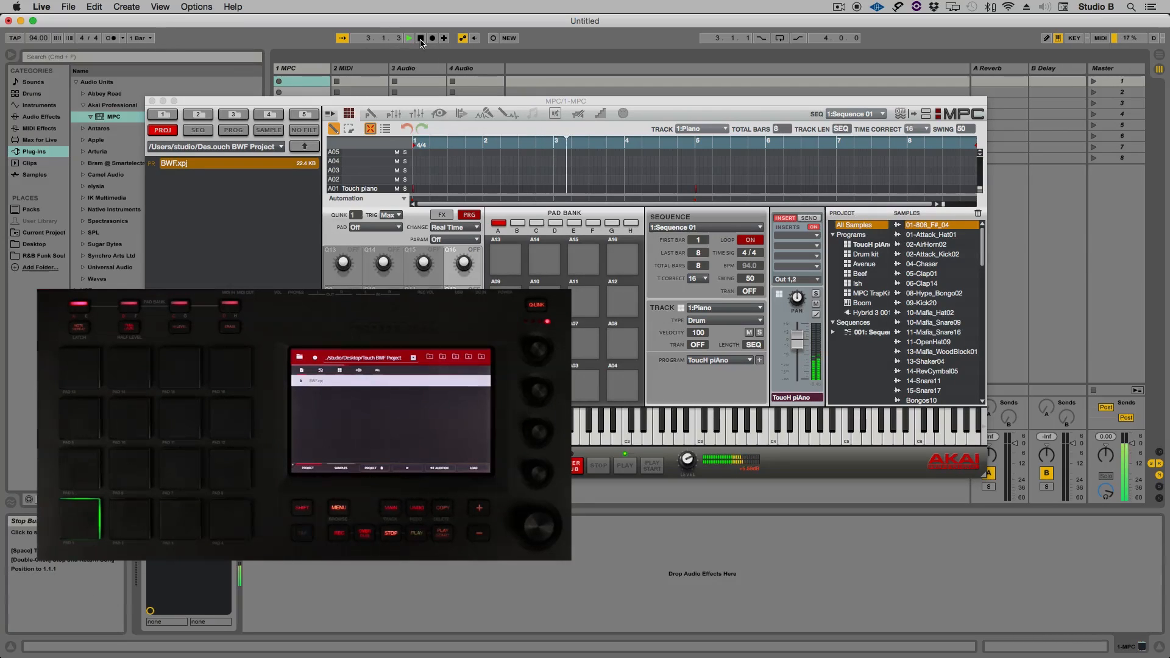
pyautogui.click(420, 38)
pyautogui.write('119.')
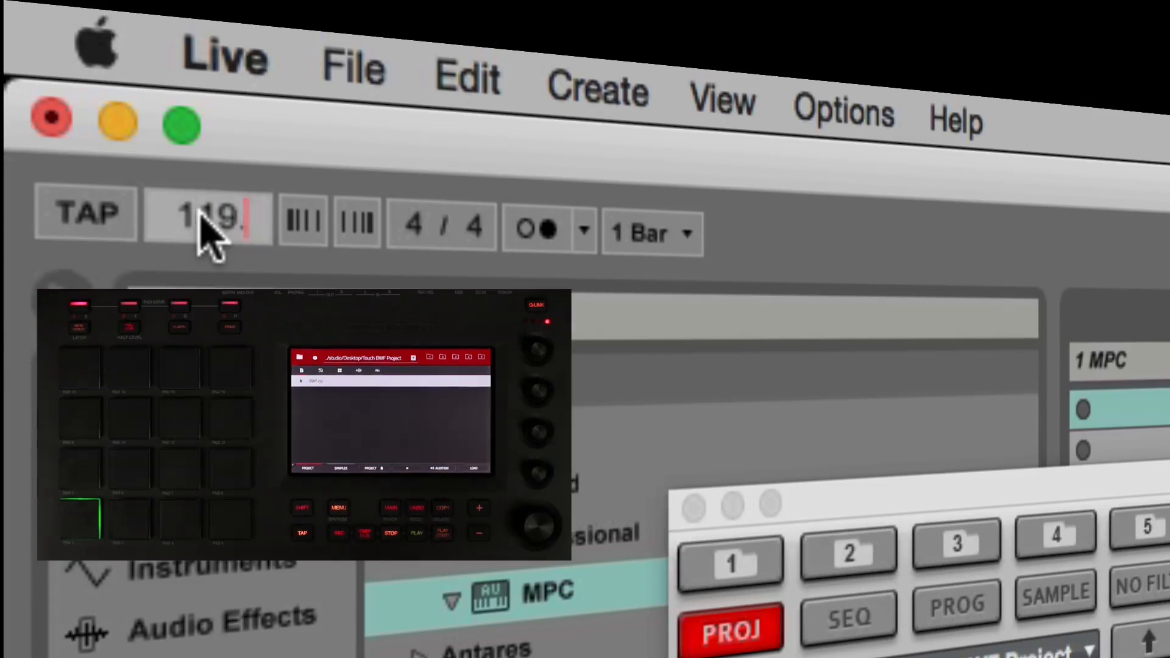
pyautogui.moveTo(731, 403)
pyautogui.write('10')
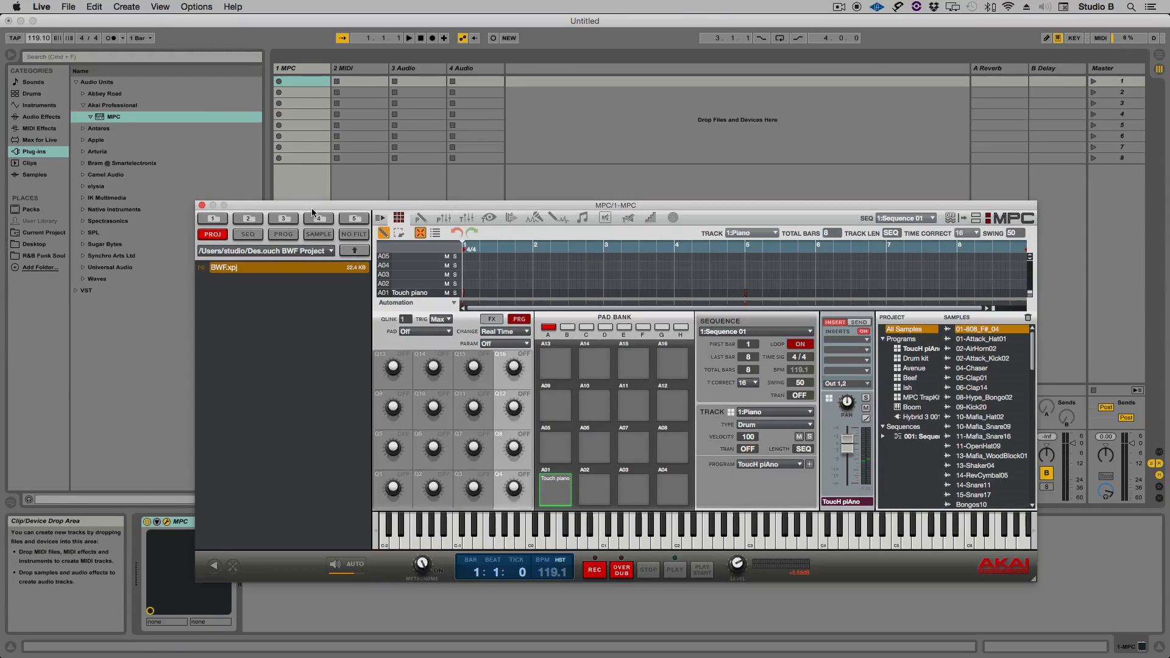
pyautogui.moveTo(421, 39)
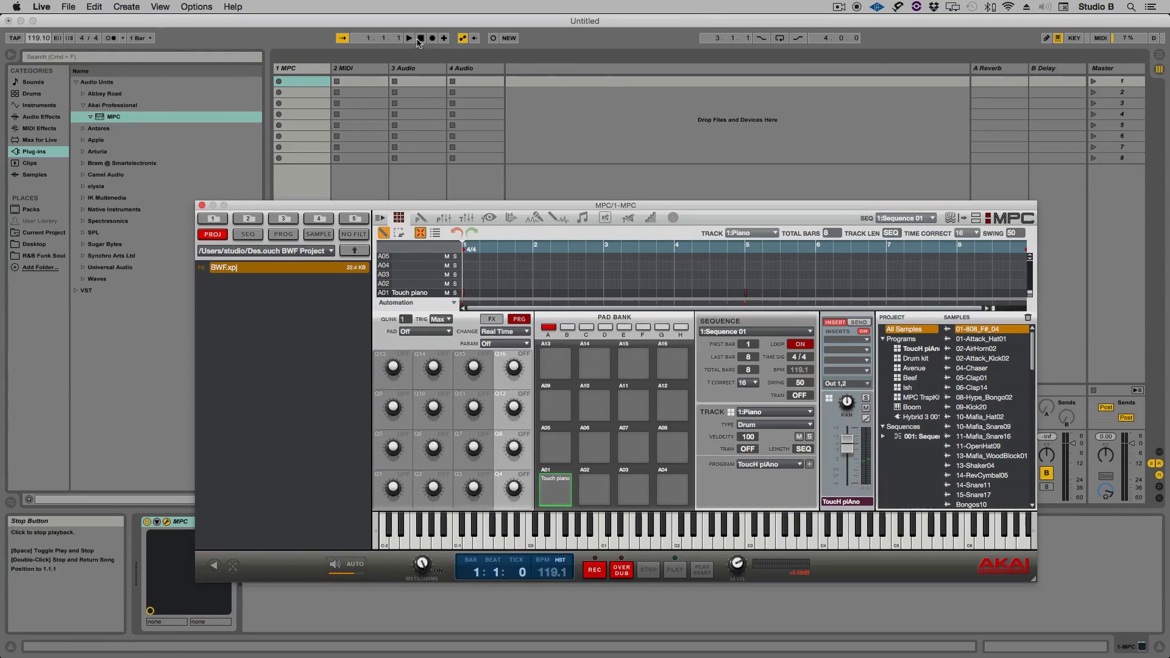
# Step: Start playback of the BWF project at the new 119.1 BPM tempo
pyautogui.click(409, 38)
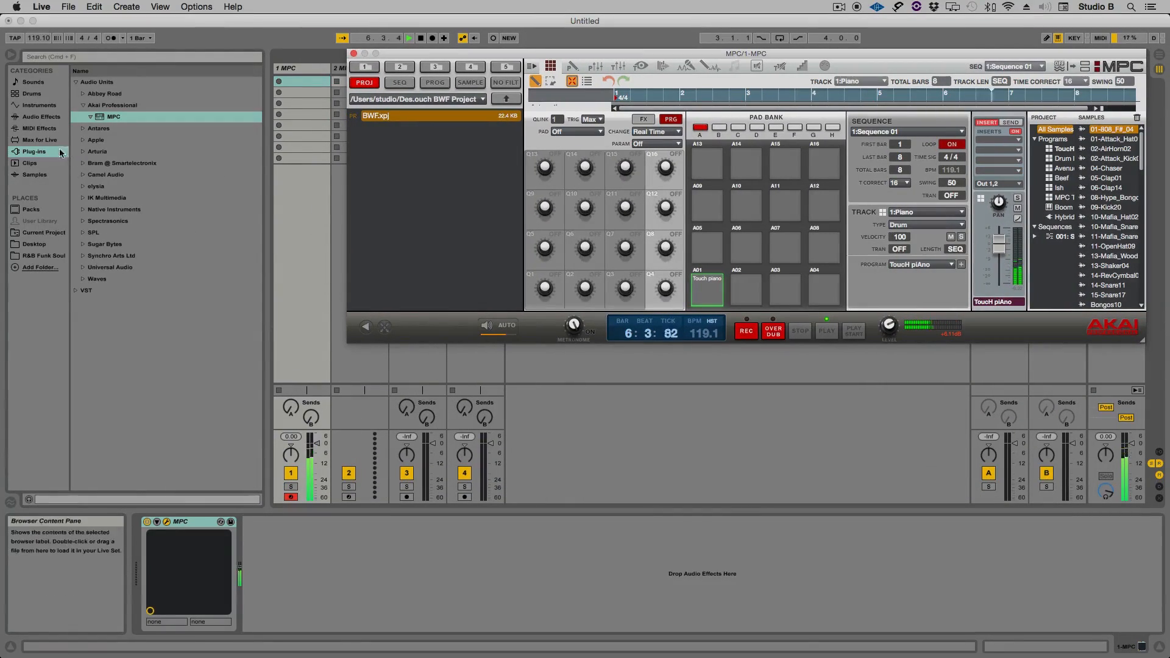
# Step: Load the Brick Wall.adv Compressor preset from Audio Effects onto the MPC track
pyautogui.click(42, 117)
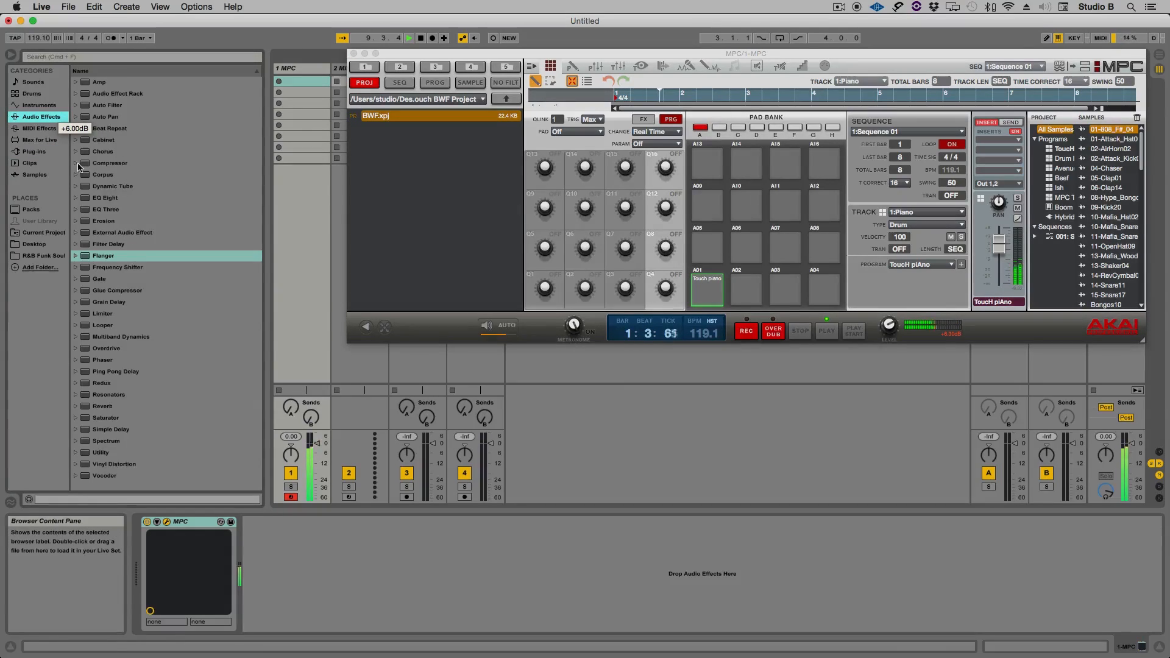
pyautogui.click(75, 163)
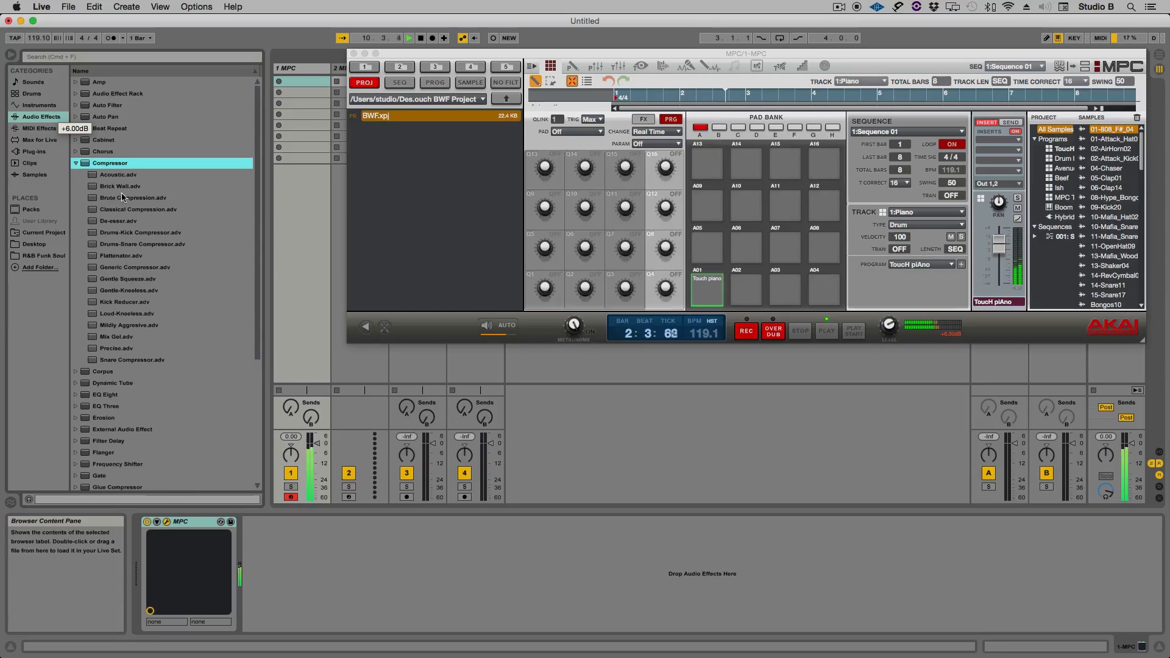
pyautogui.click(120, 185)
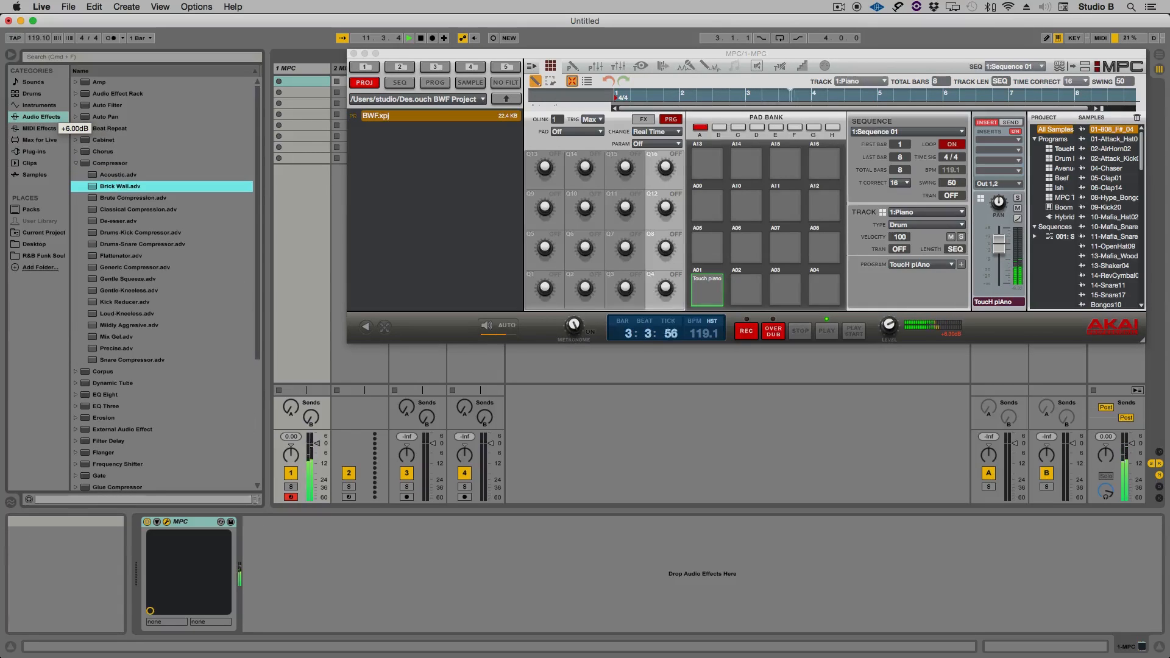
pyautogui.doubleClick(120, 185)
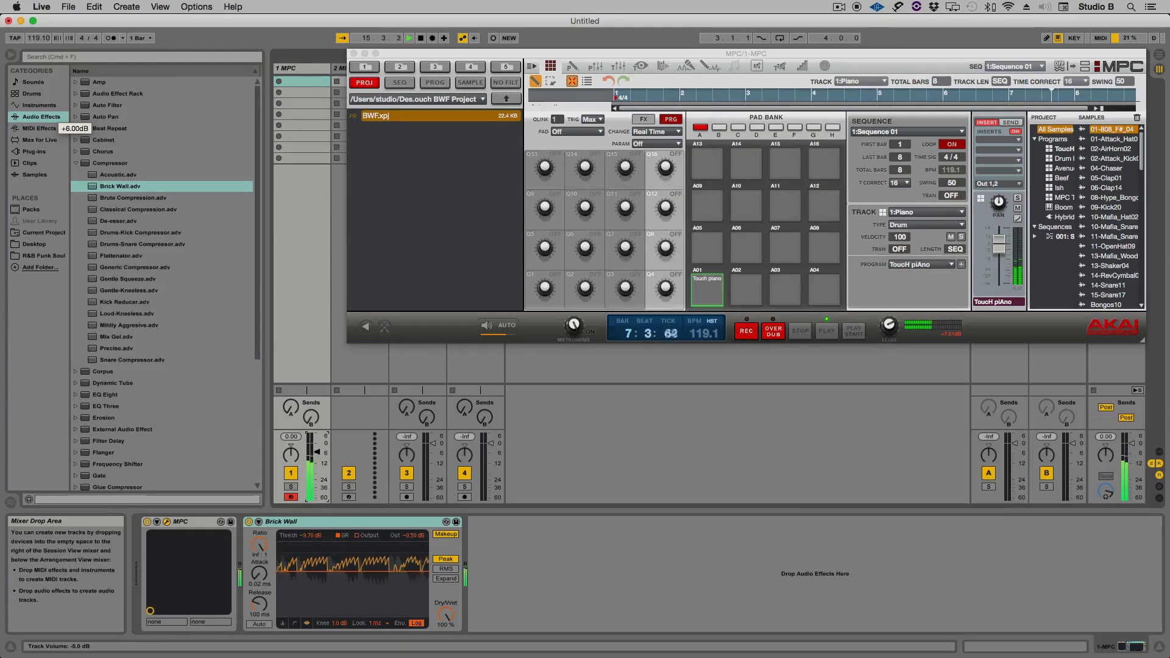
pyautogui.moveTo(424, 410)
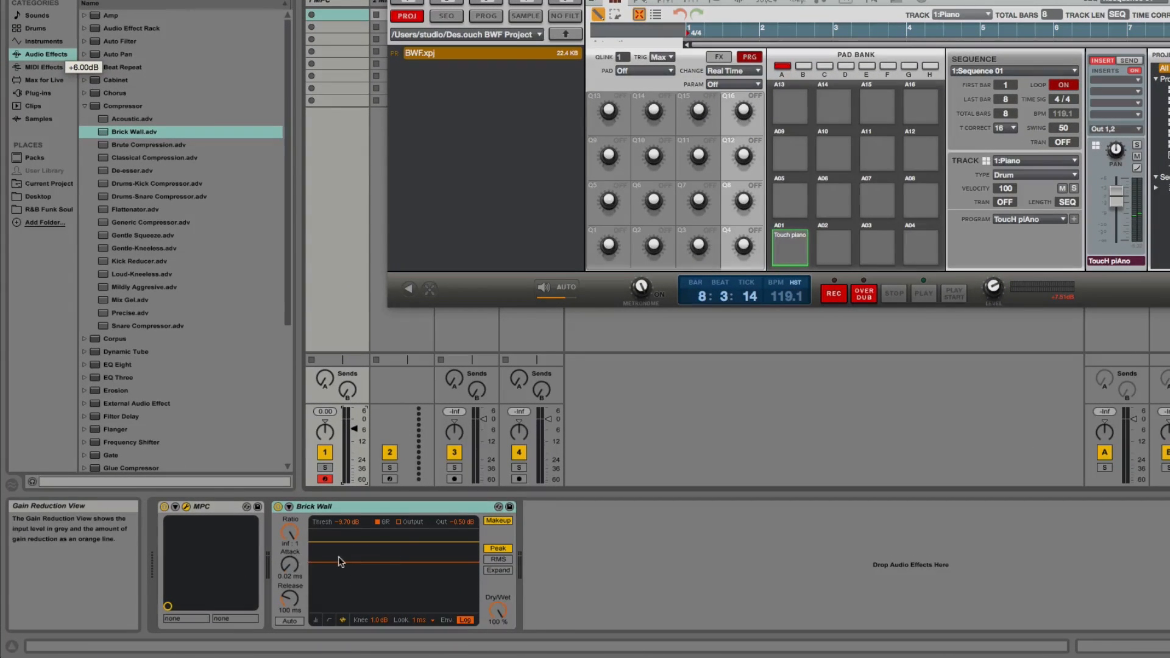
pyautogui.moveTo(267, 514)
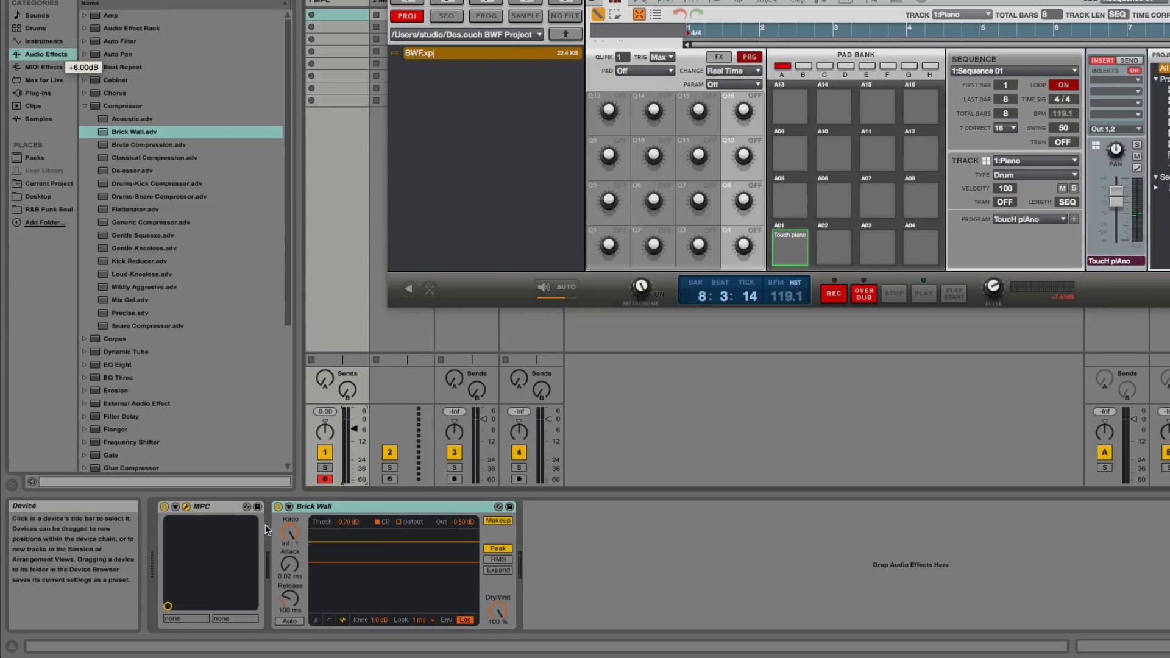
pyautogui.moveTo(289, 534)
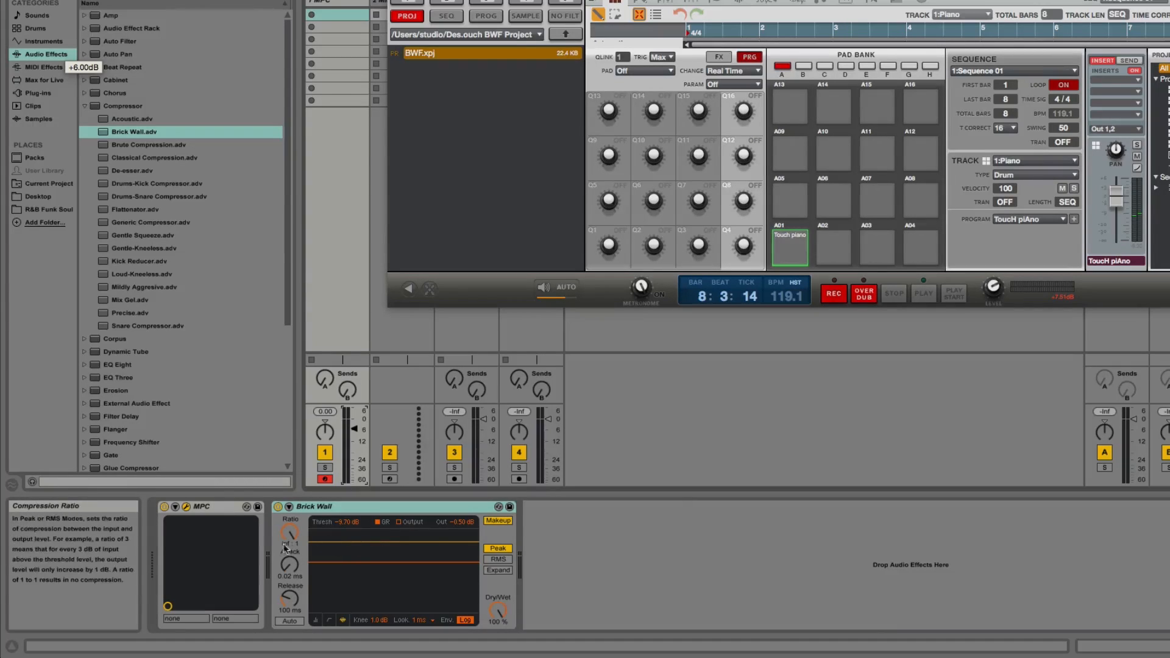
pyautogui.moveTo(313, 515)
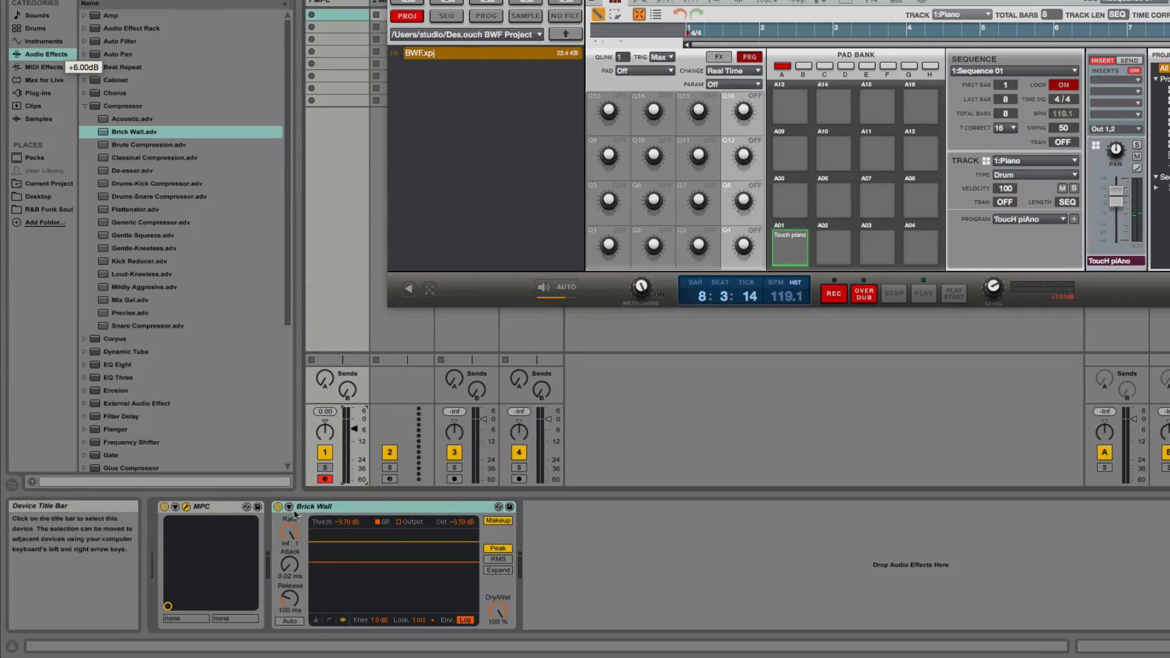
# Step: Bring up the Brick Wall device's context menu to delete it from the track
pyautogui.rightClick(314, 506)
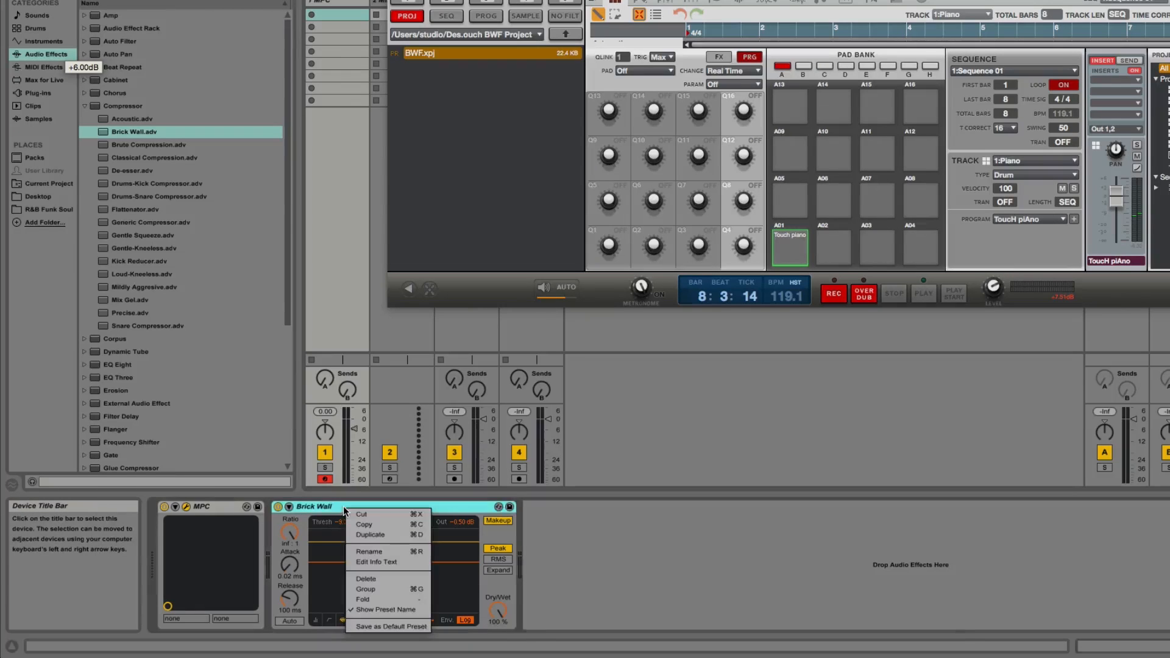
pyautogui.moveTo(370, 534)
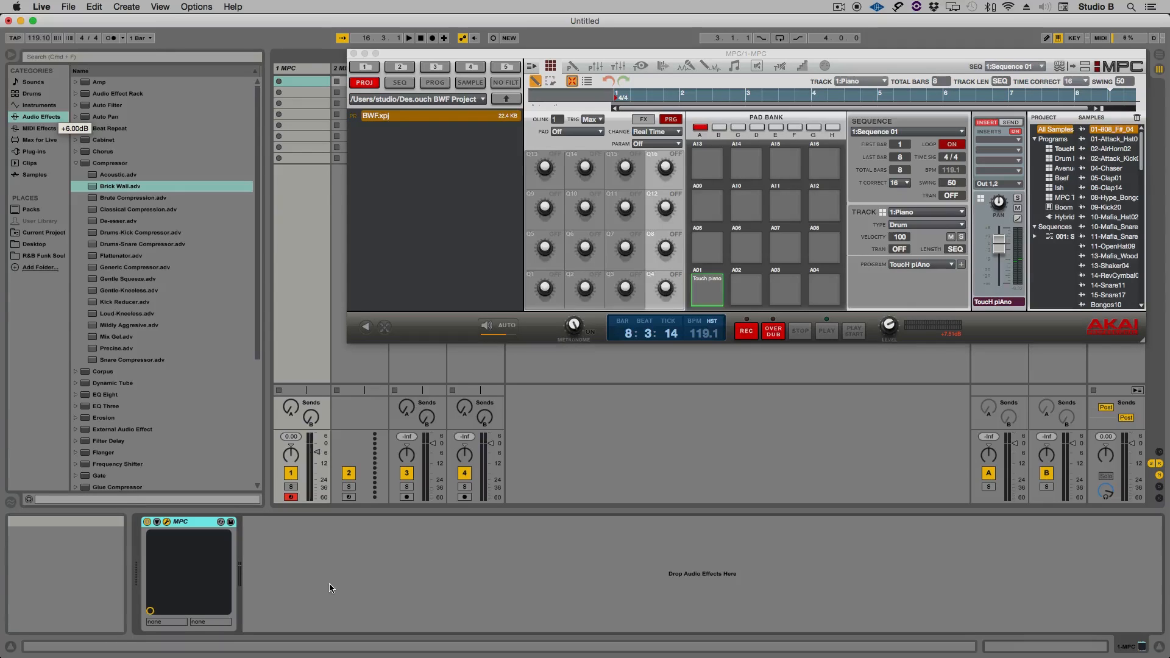
pyautogui.moveTo(256, 539)
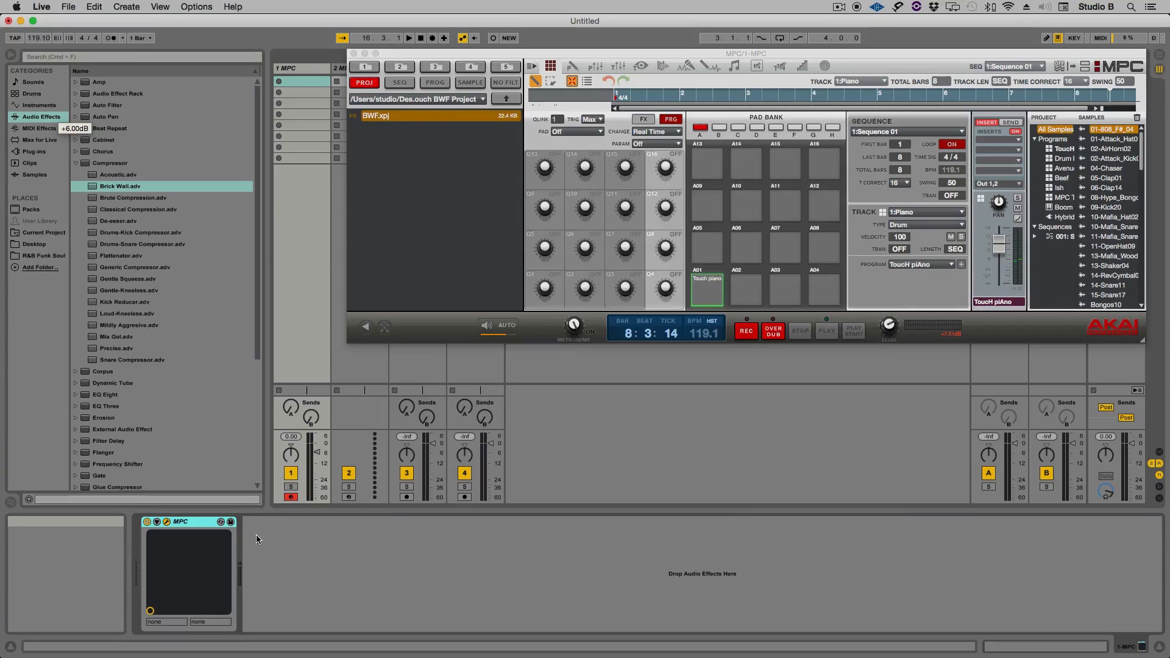